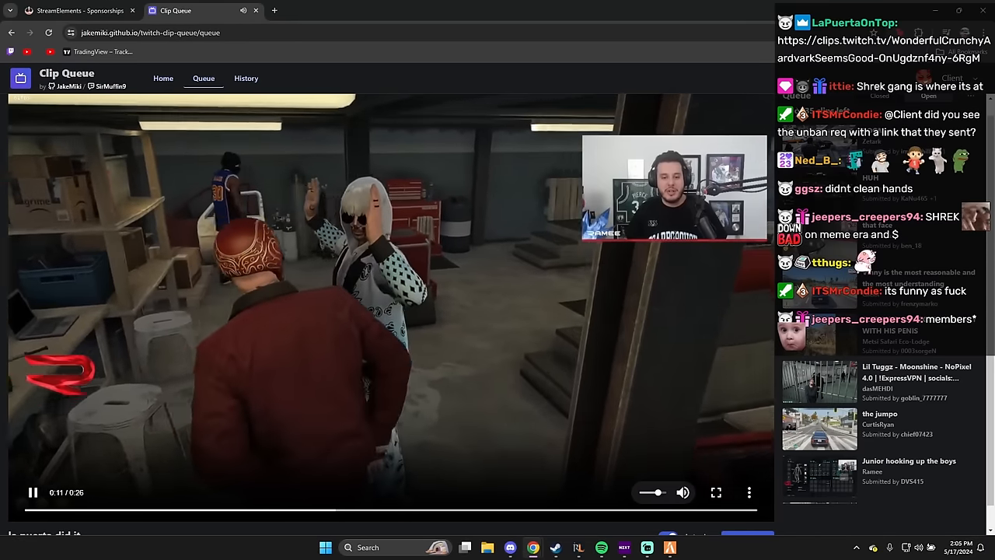
Pause and resume the garage clip, then let the queue advance to the inventory clip
click(33, 491)
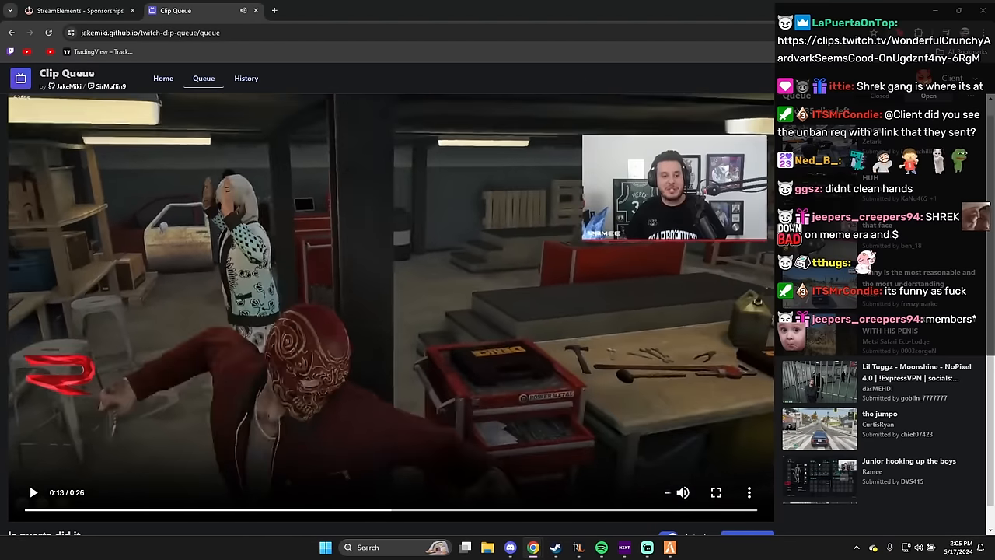
click(33, 491)
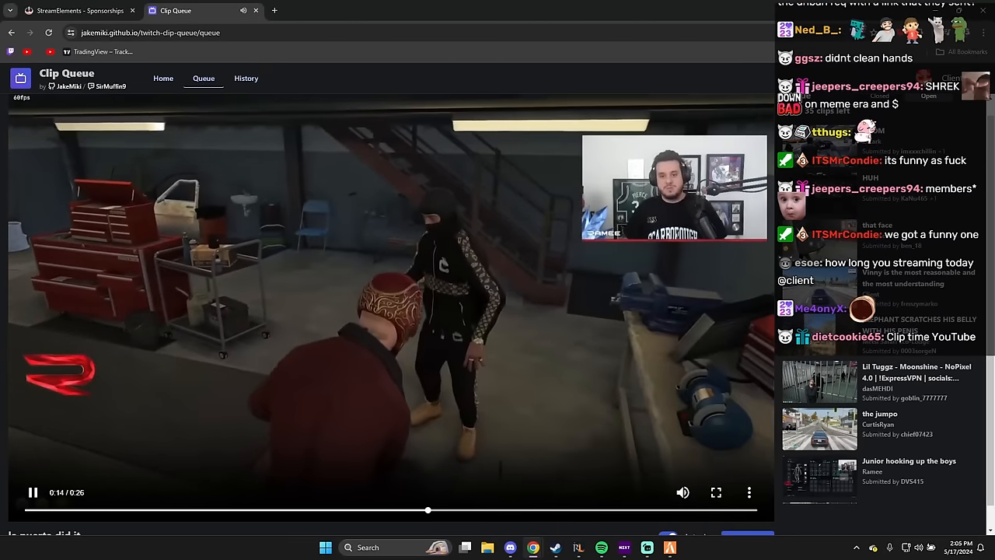
click(33, 491)
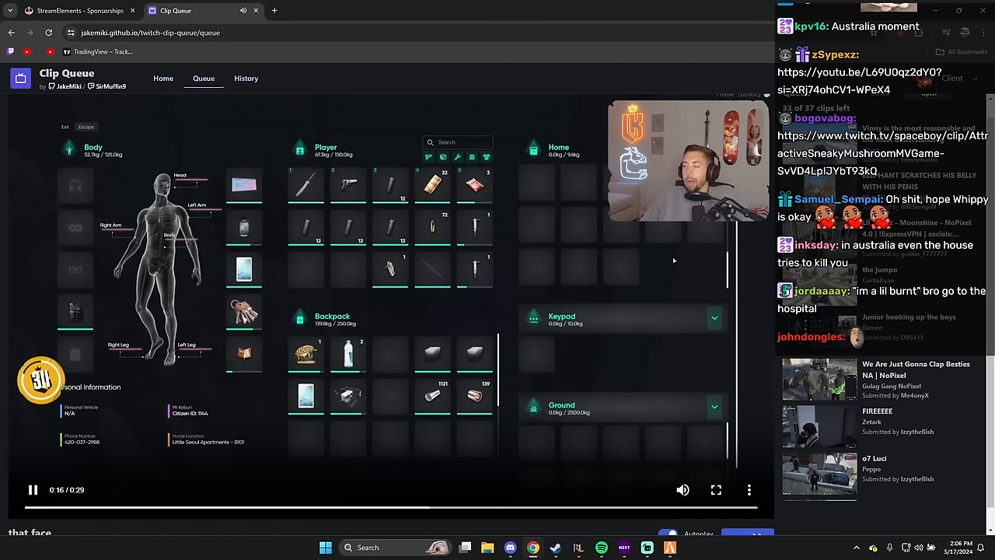
Pause and resume the inventory clip so it finishes and the next queued clip starts
click(34, 488)
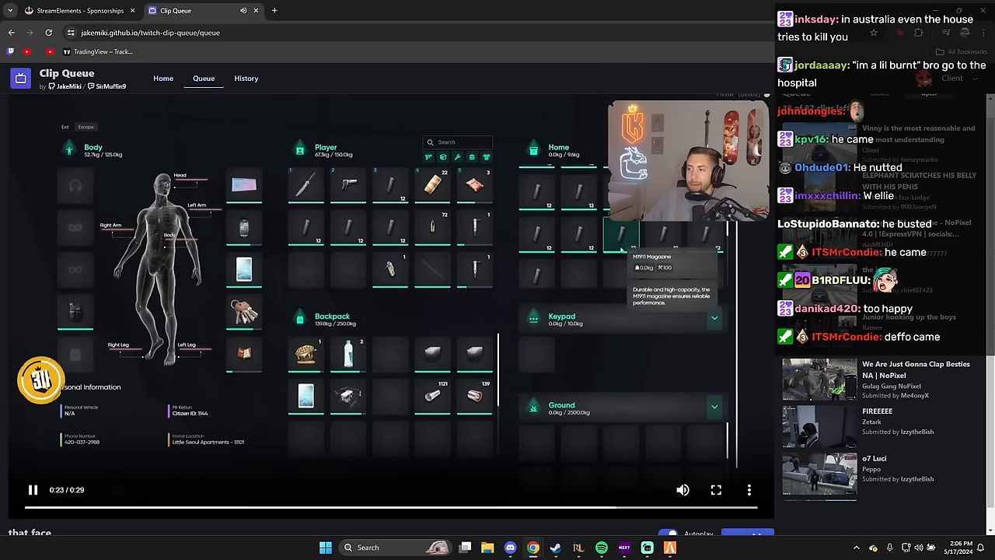
click(32, 488)
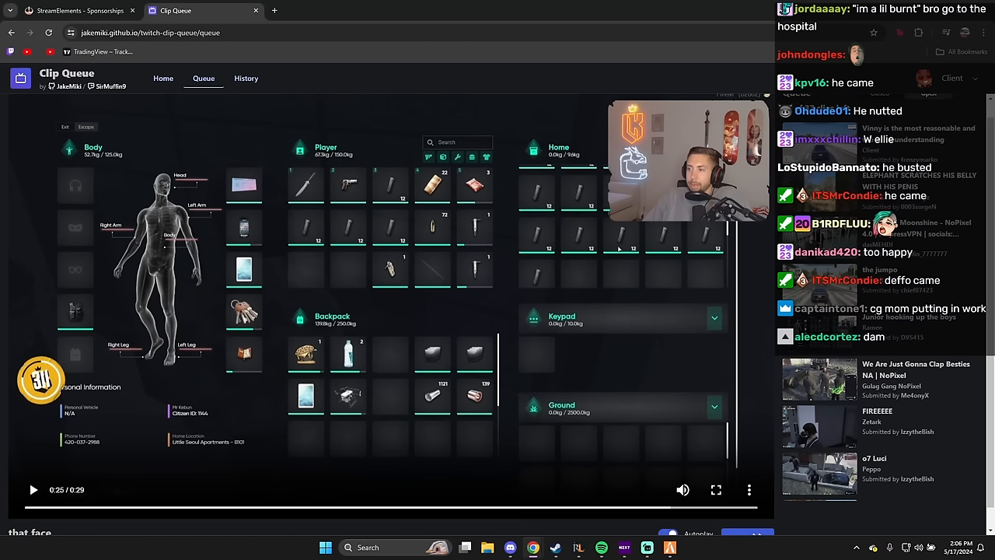
click(32, 488)
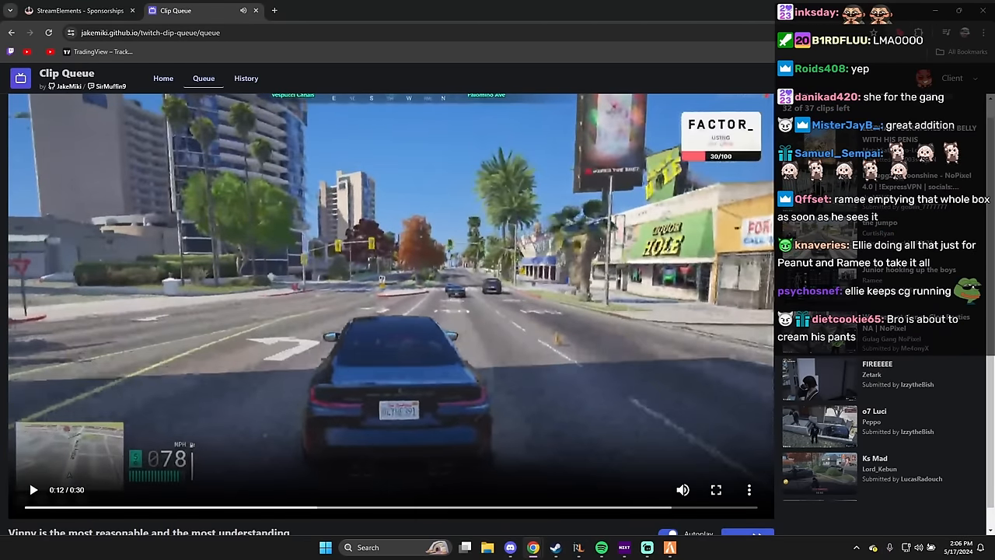
Skip past the elephant clip so 'We Are Just Gonna Clip Besties' plays to its end
click(33, 490)
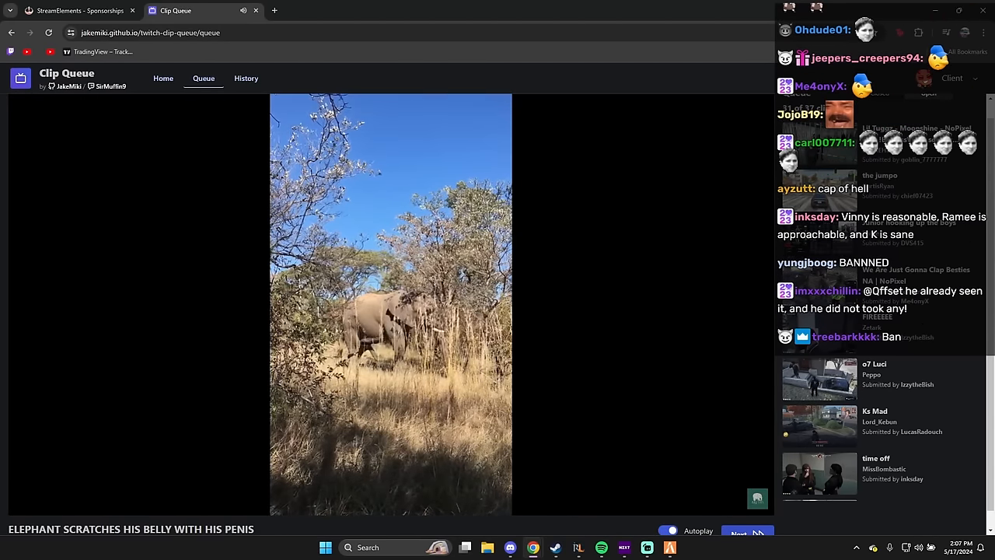
click(745, 531)
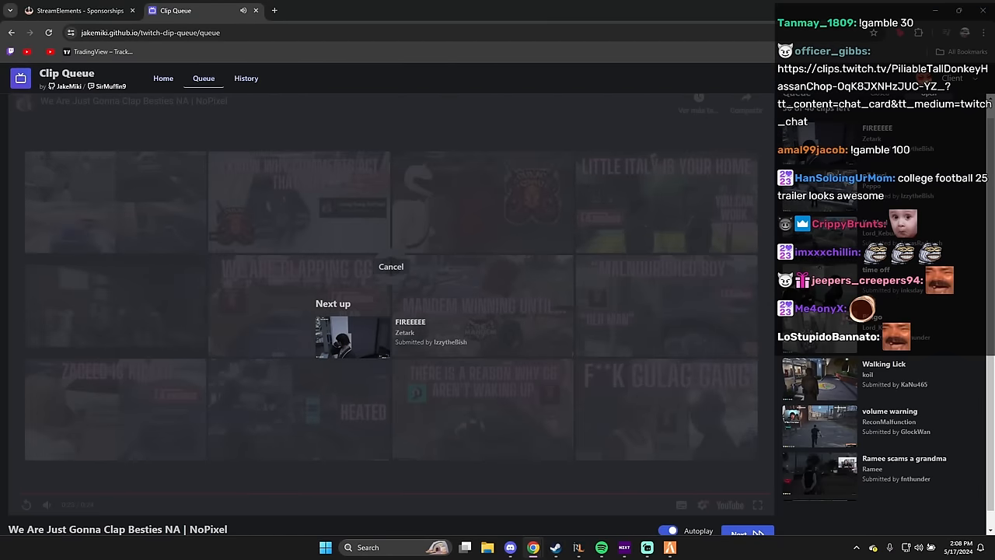
Start FIREEEE from the Next up countdown, then skip ahead so o7 Luci loads
click(390, 267)
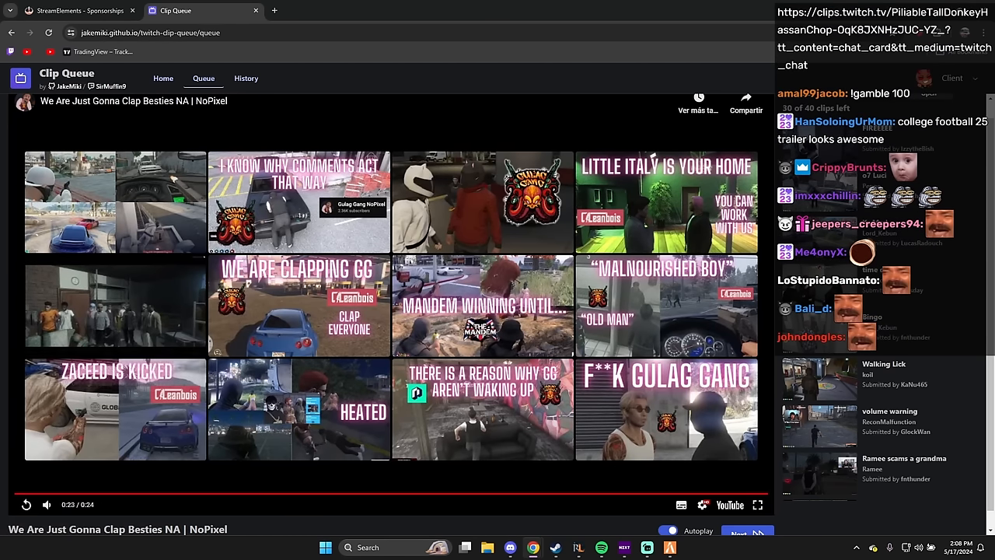
click(746, 535)
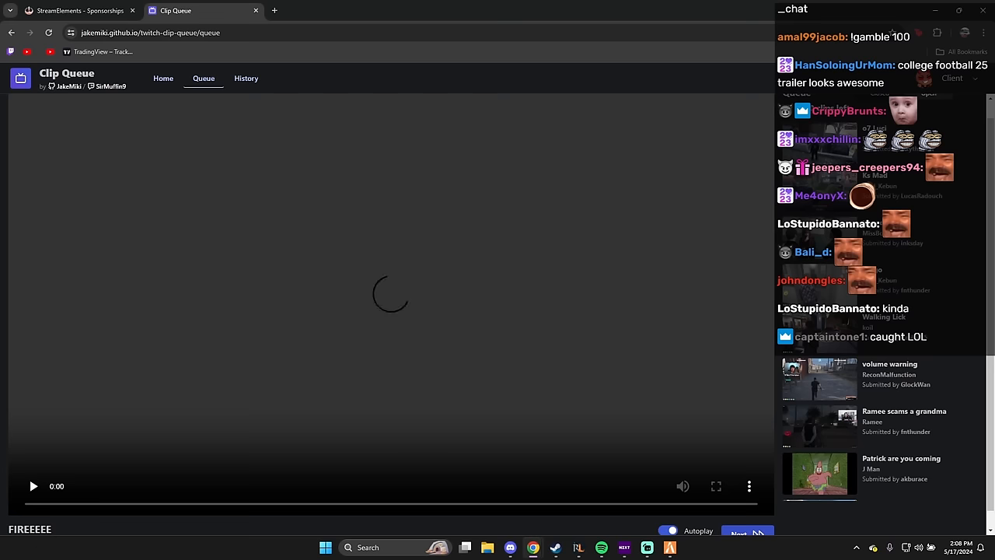
click(33, 485)
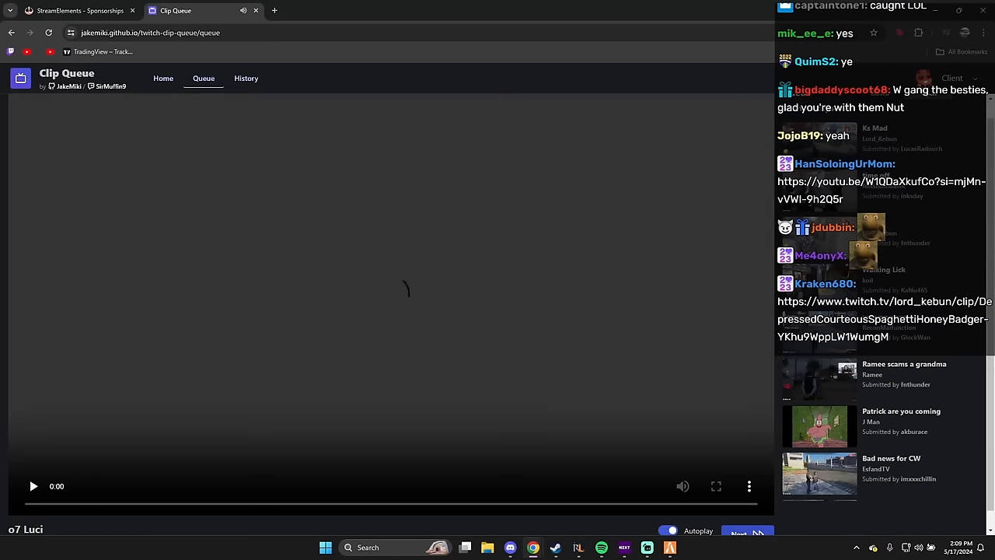
Play the o7 Luci clip, then advance the queue to the 'time off' clip
click(33, 485)
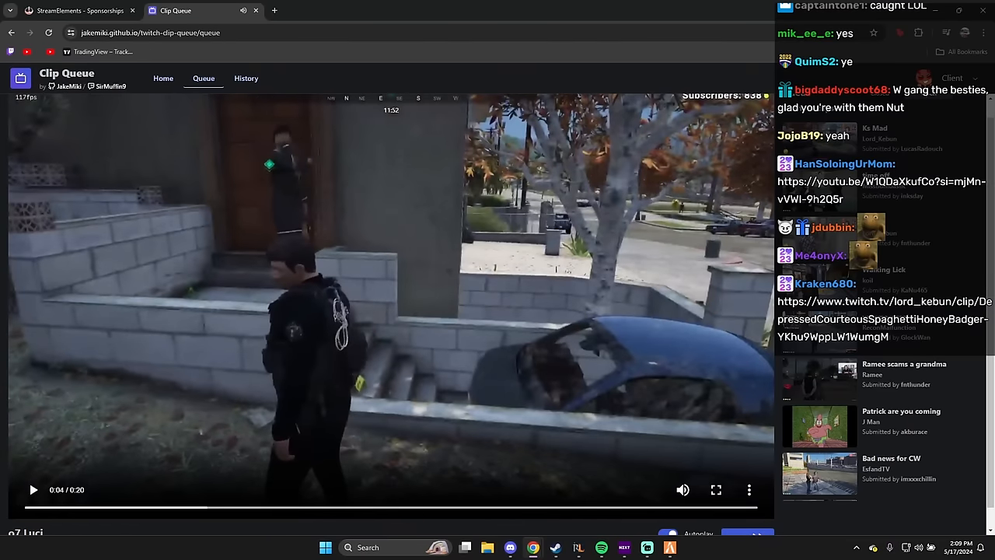
scroll(down, 3)
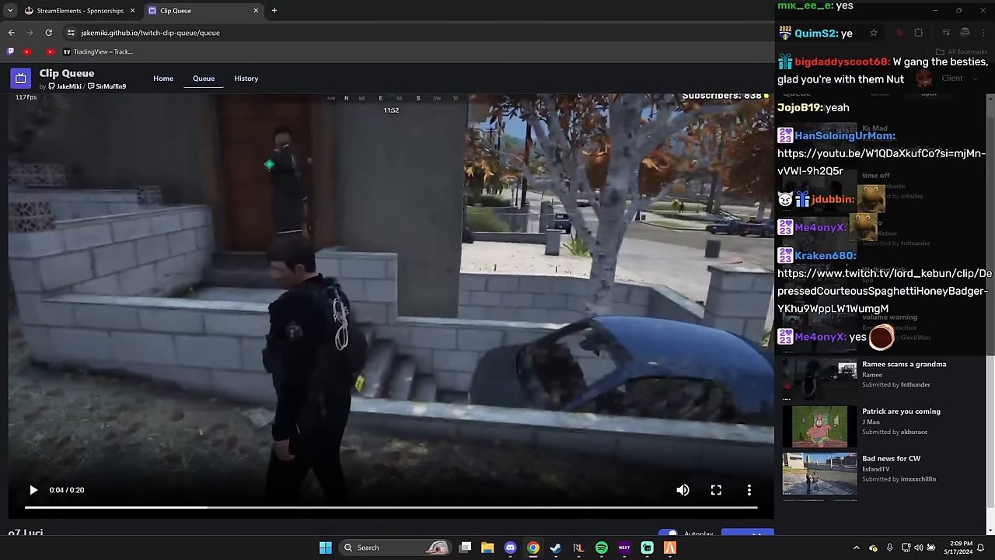
click(33, 488)
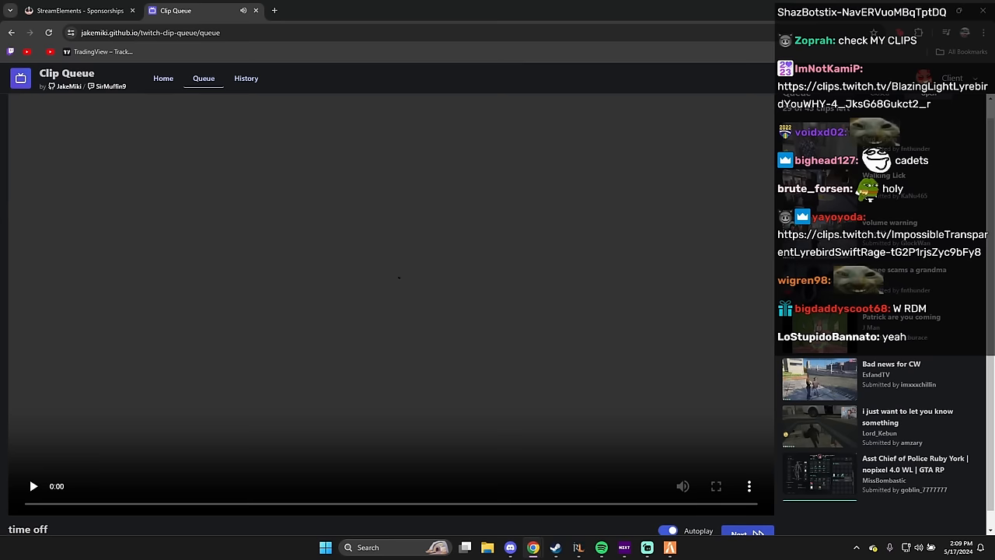
Play the 'time off' police hallway clip past the three-quarter mark
click(33, 485)
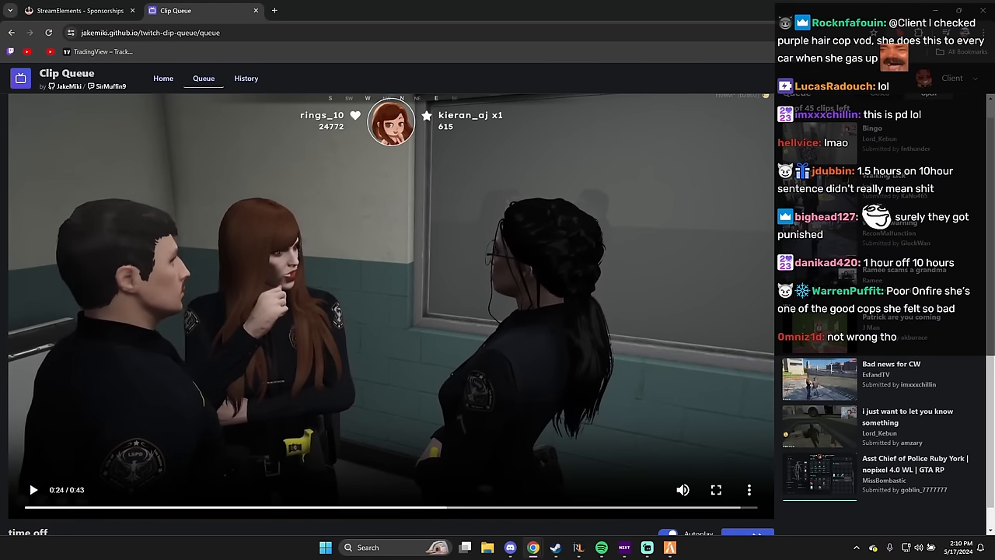
scroll(down, 3)
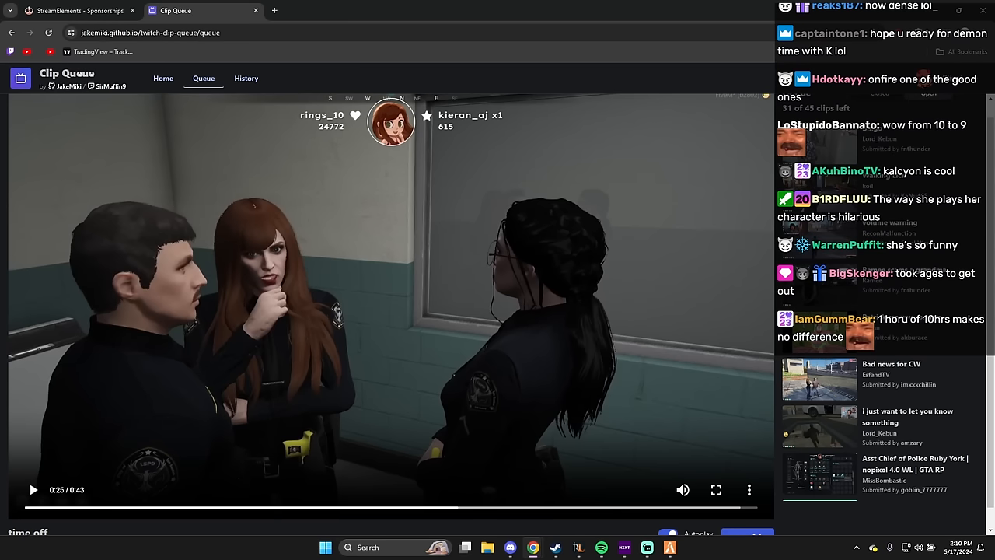
Skip ahead to the Bingo clip and pause it around 0:33
click(33, 488)
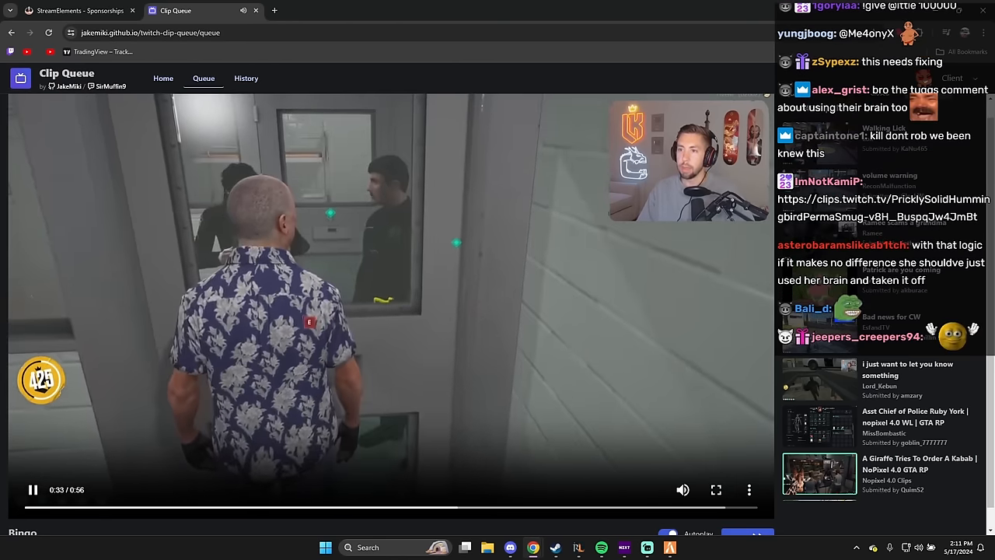
click(32, 488)
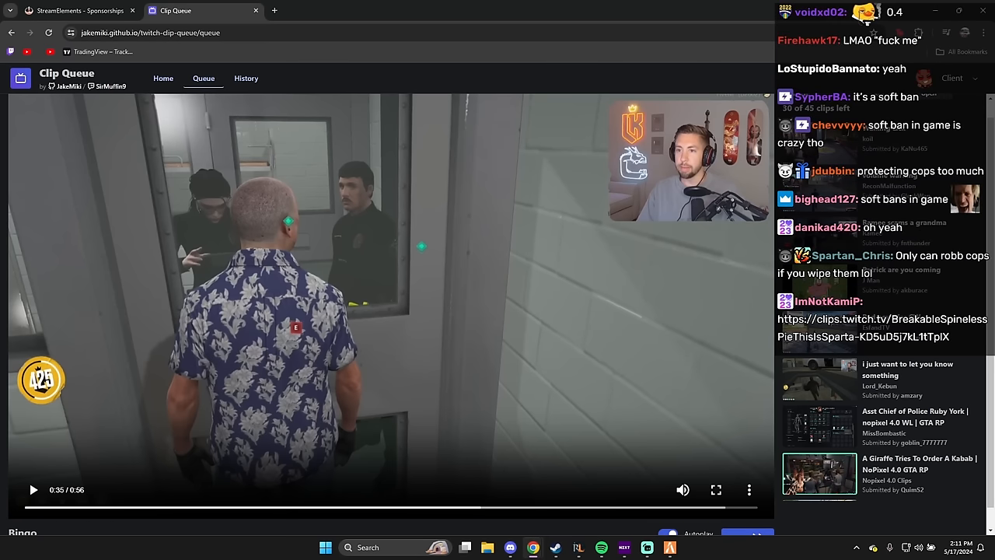
Resume and pause the Bingo clip, then advance to 'Do you get in trouble for using your brain?'
scroll(down, 3)
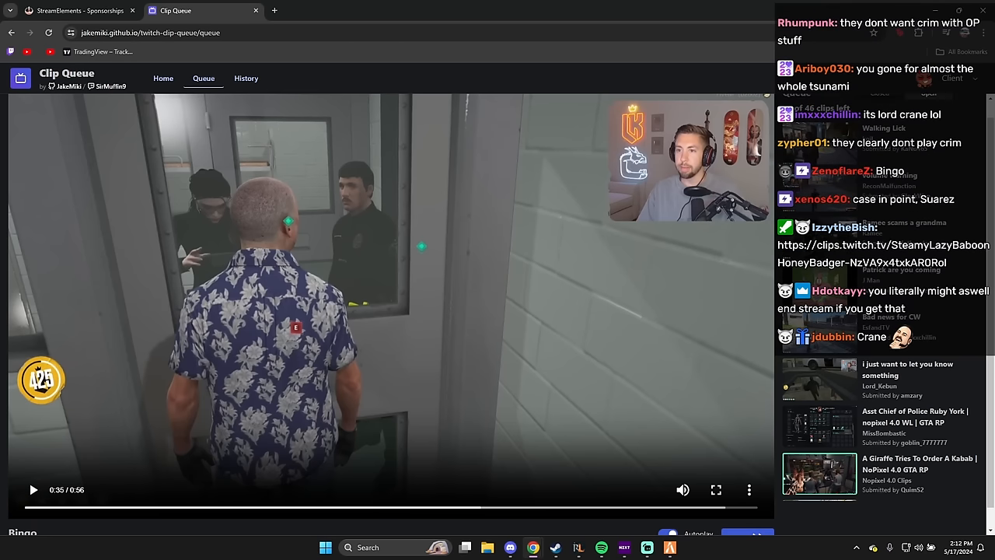
scroll(down, 3)
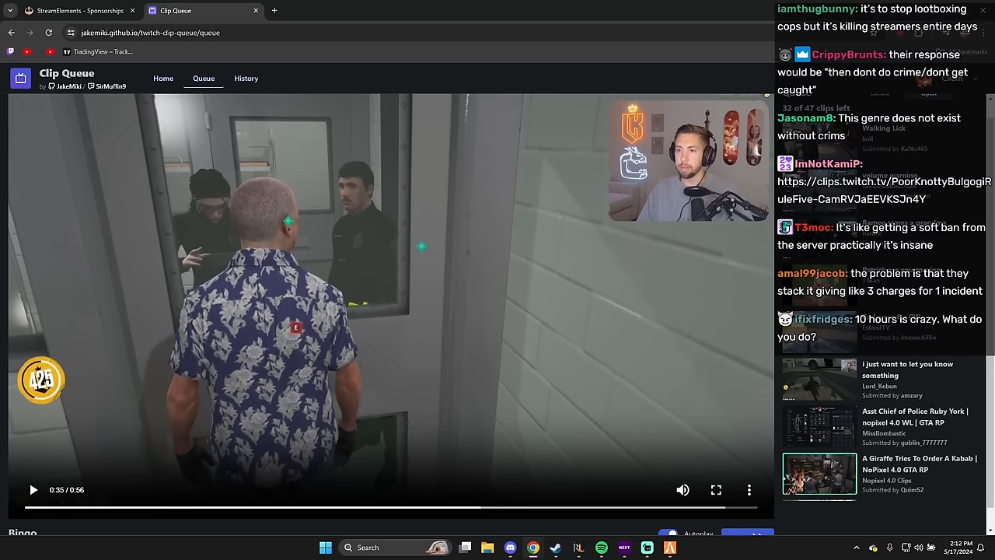
scroll(down, 3)
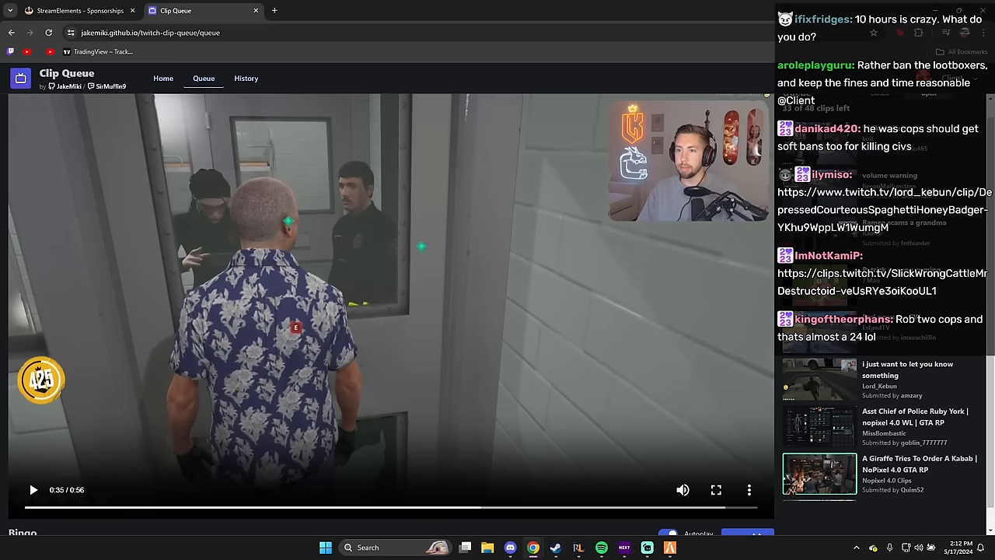
scroll(up, 3)
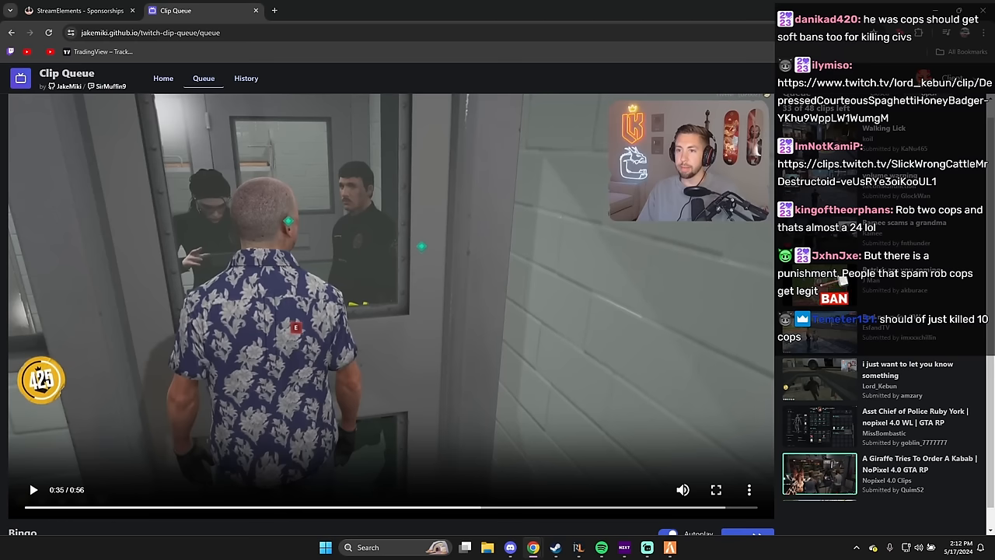
scroll(down, 3)
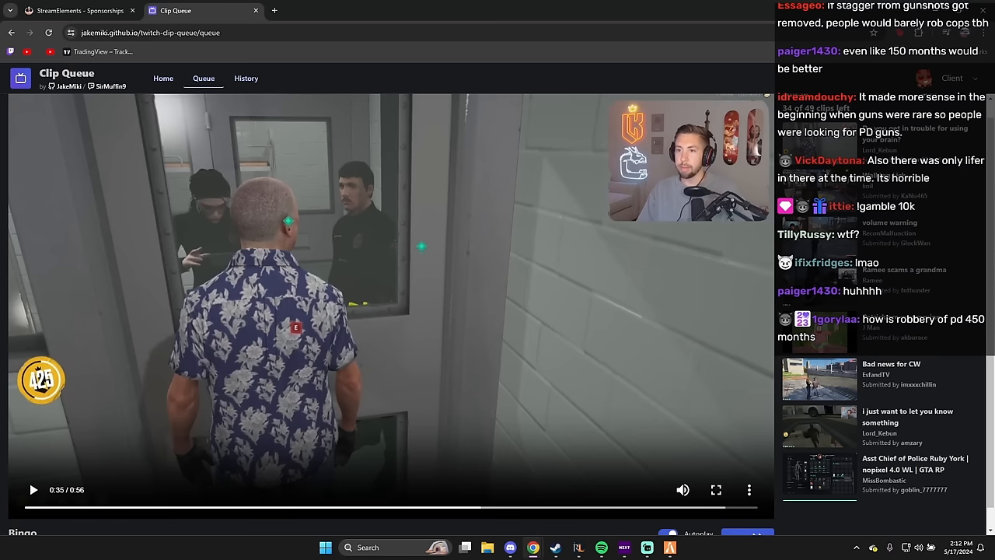
scroll(down, 3)
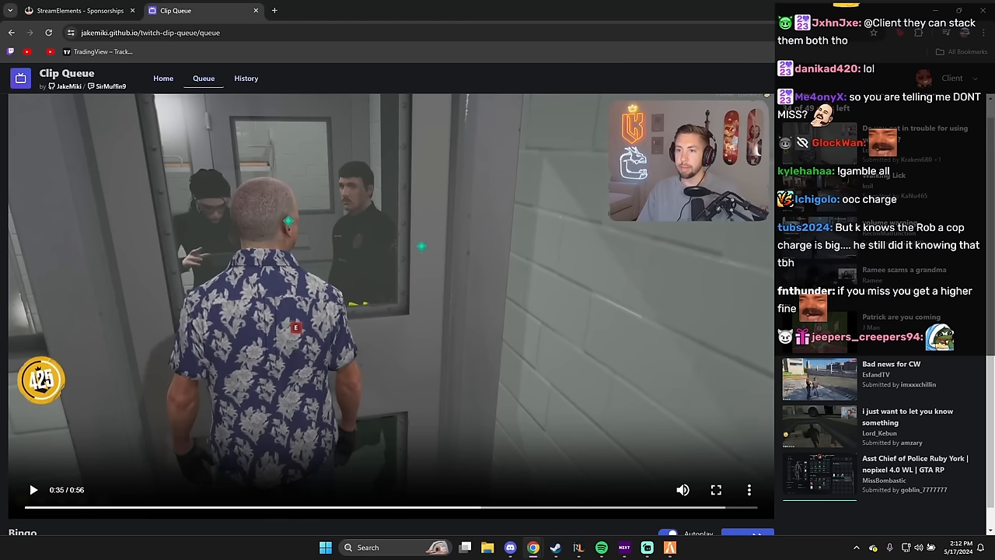
click(33, 488)
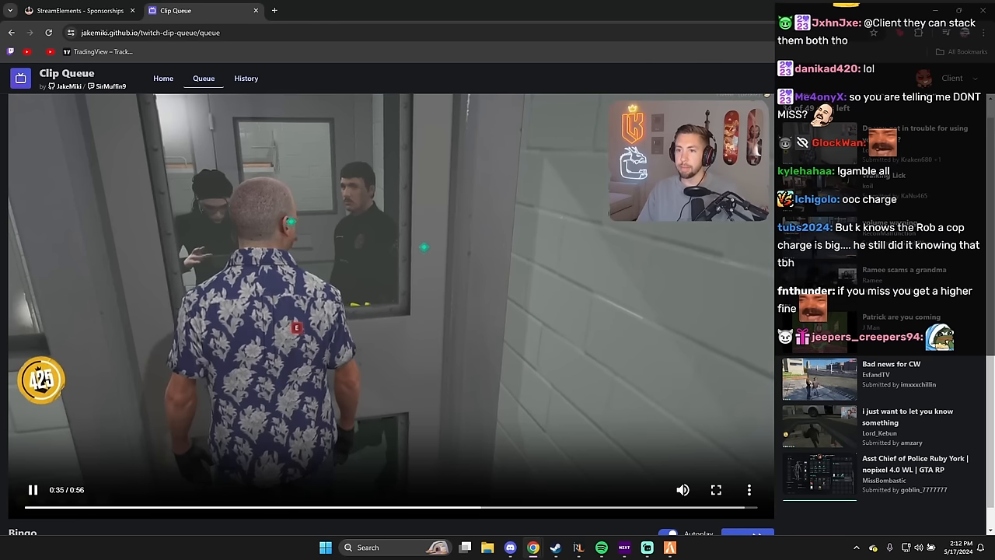
click(32, 488)
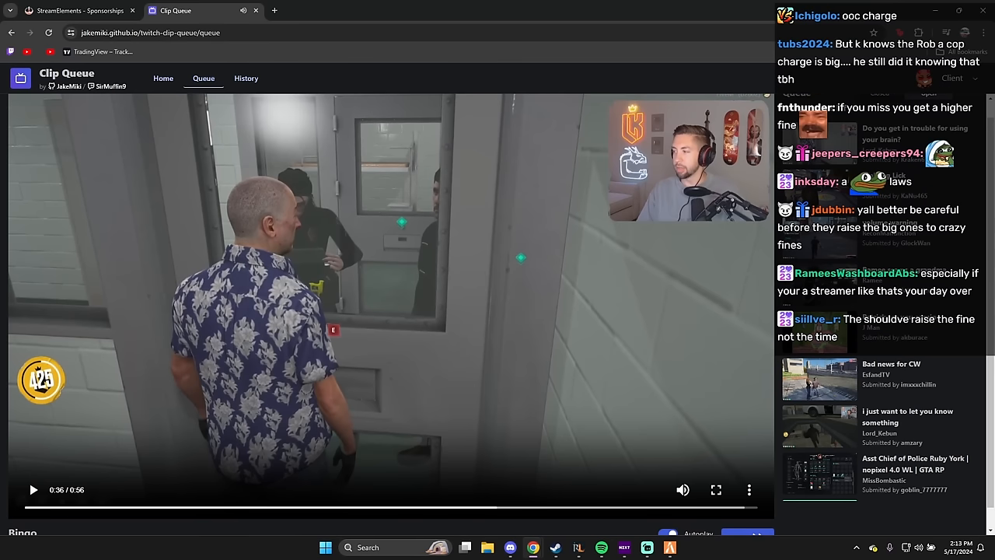
scroll(down, 3)
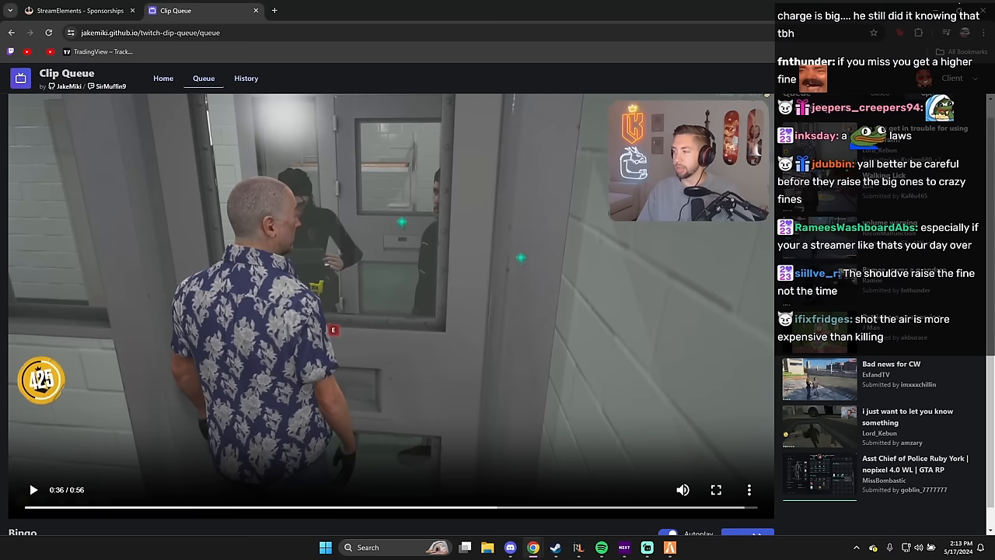
click(33, 488)
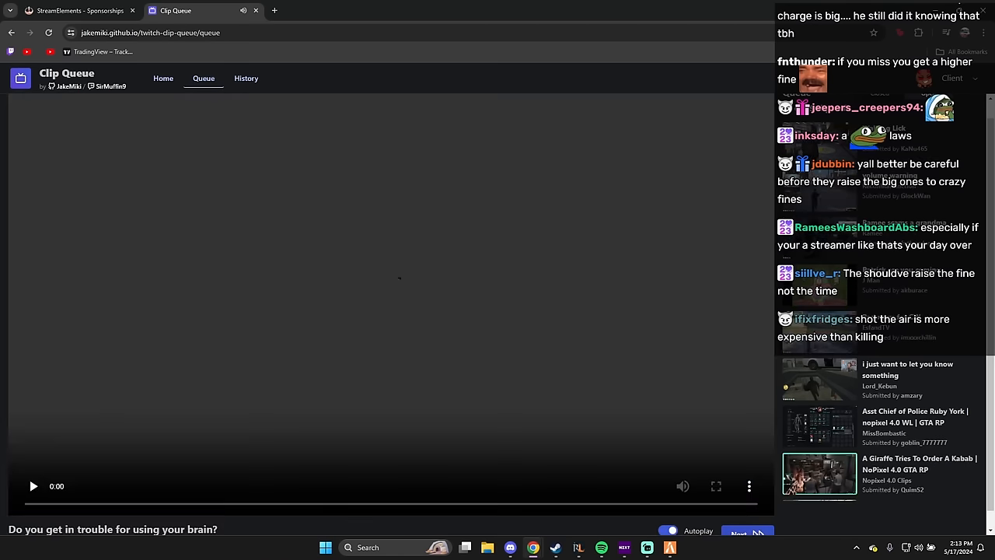
Skip the current clip so the short 'Walking Lick' clip starts
click(32, 485)
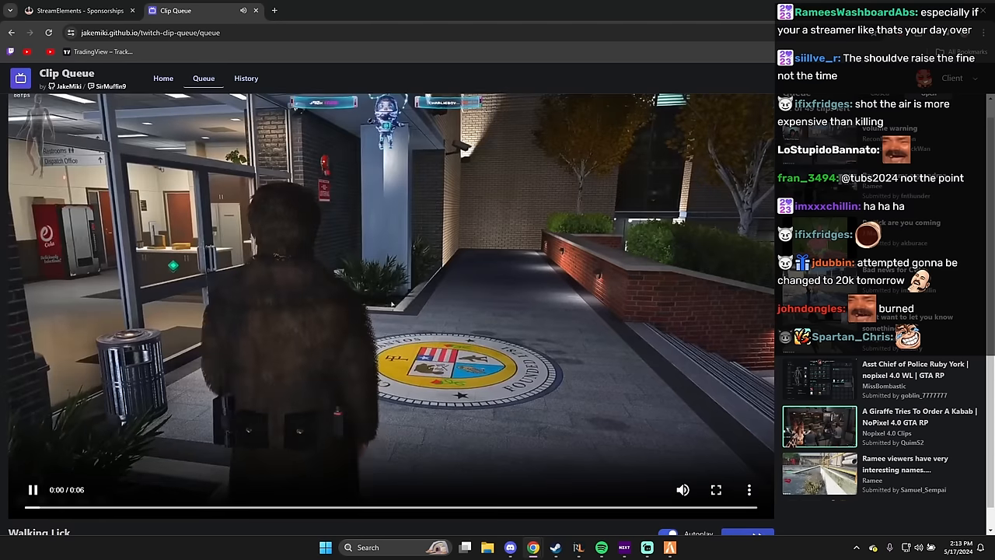
click(33, 490)
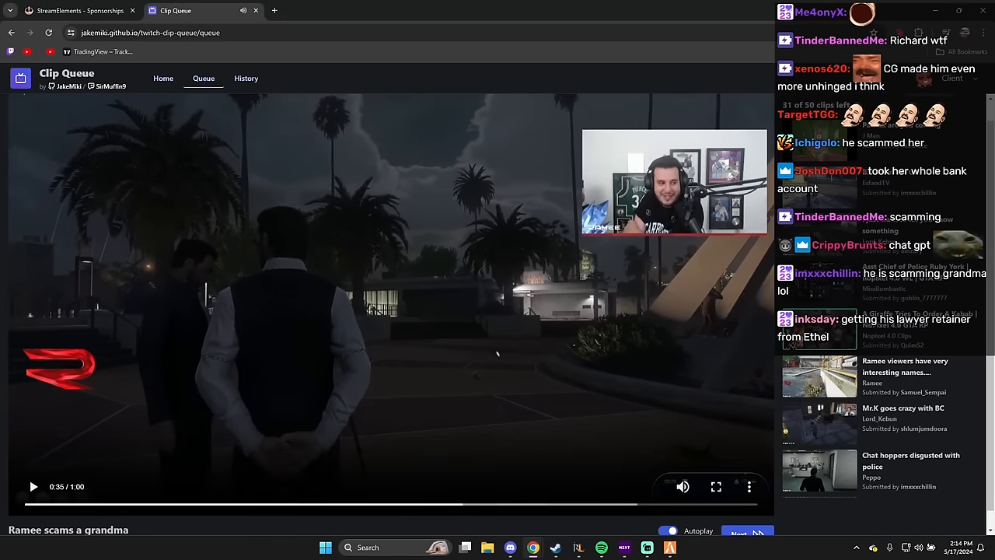
Play the 'Ramee scams a grandma' clip to about 46 seconds and pause it
click(33, 485)
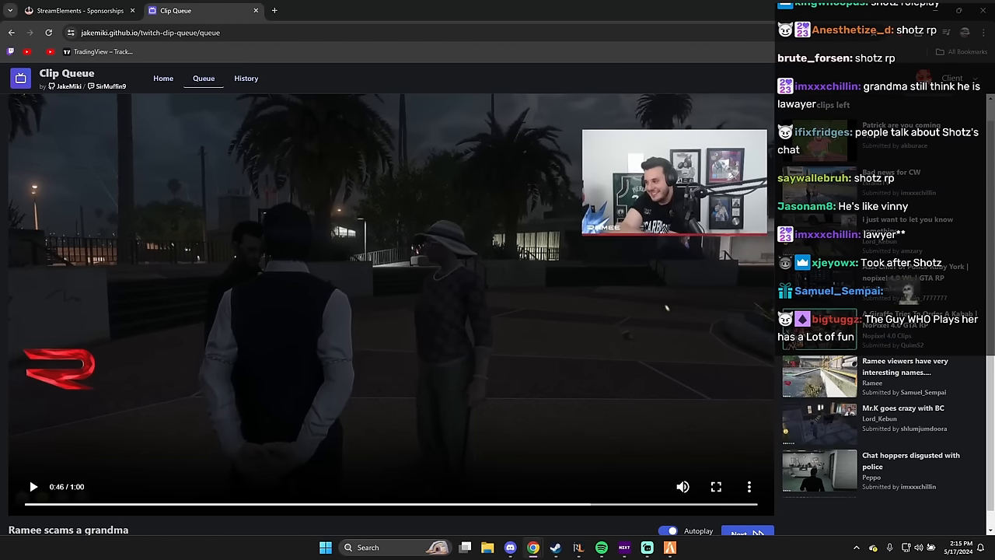
click(715, 485)
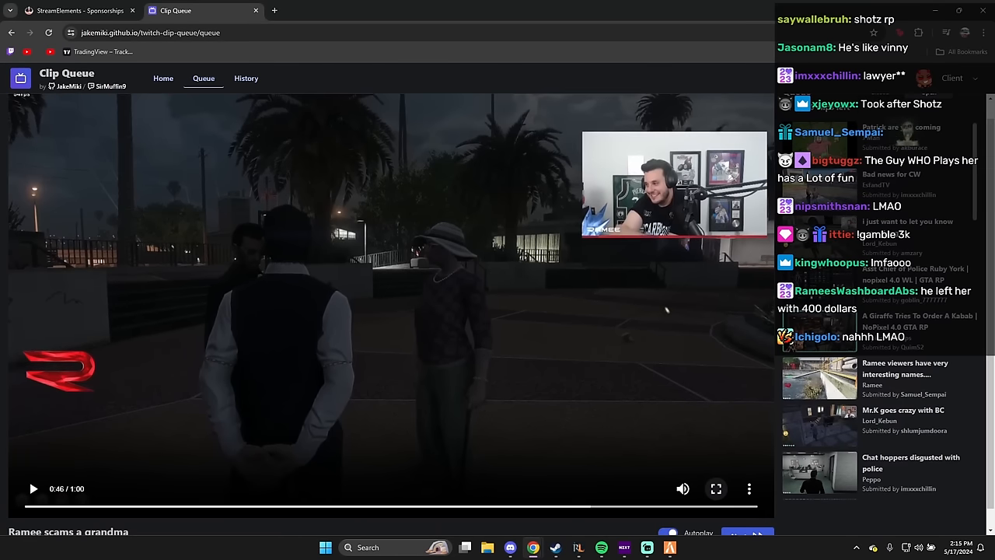
Advance the queue from the 'Ramee scams a grandma' clip to the next clip
click(737, 532)
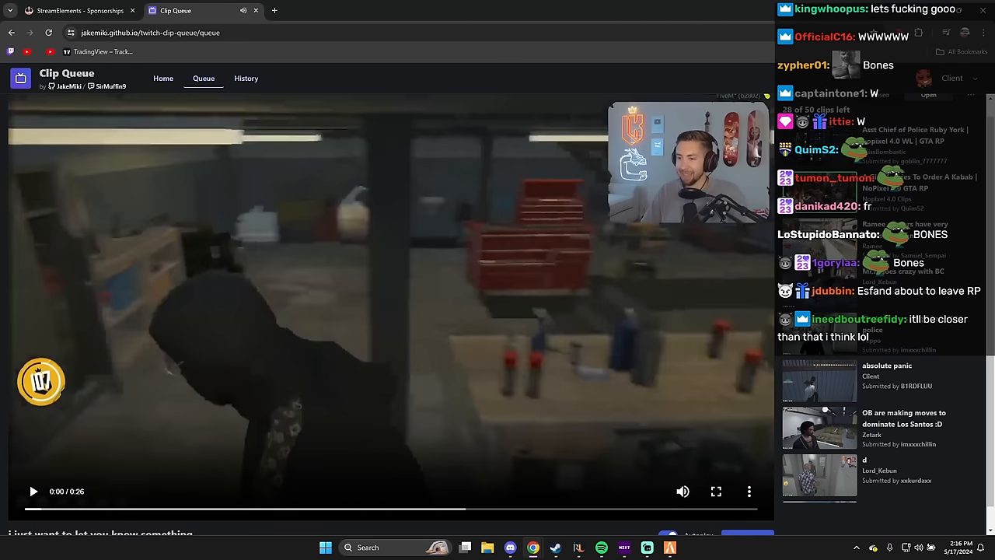
Play the Asst Chief of Police Ruby York clip through to the giraffe kabab countdown
click(33, 491)
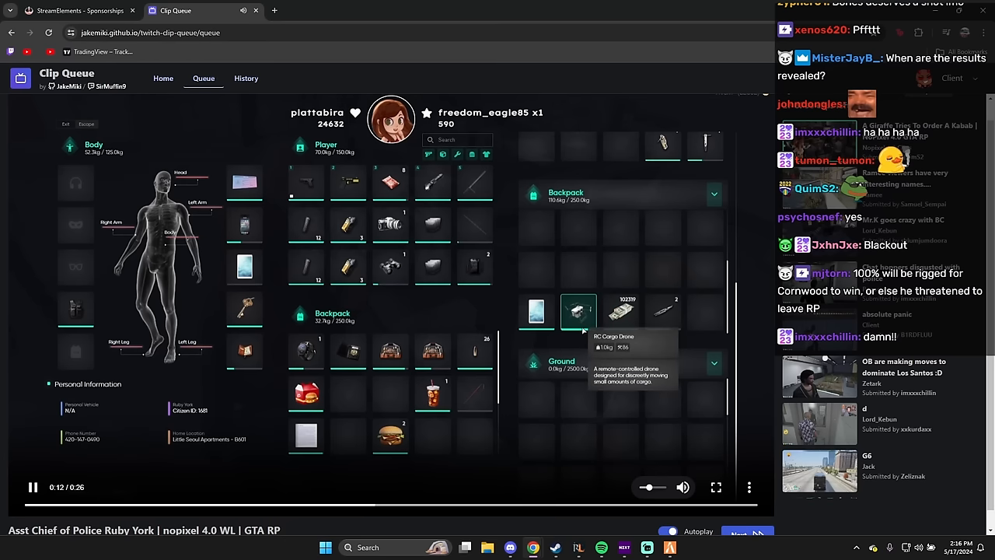
mouse_move(662, 311)
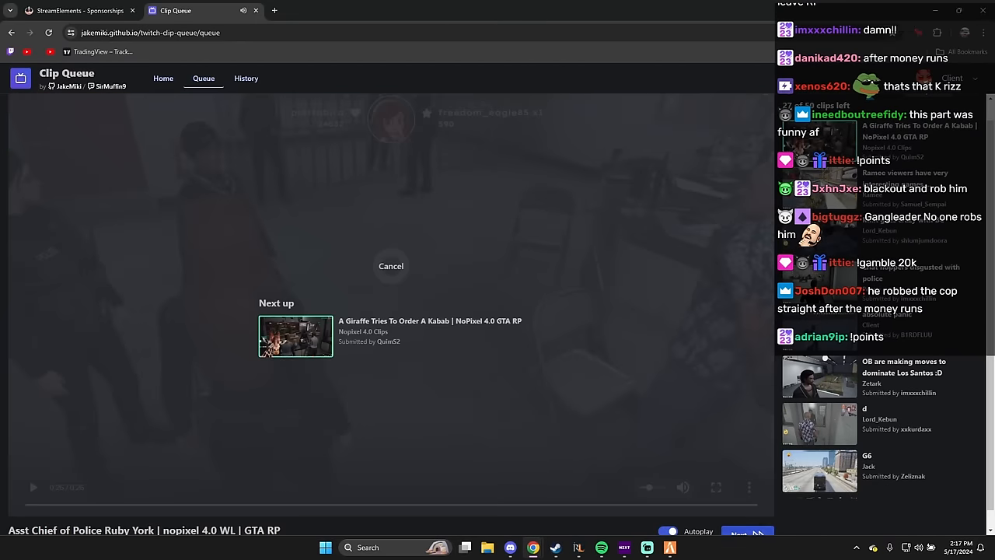
Start the giraffe kabab clip right away and continue into the Ramee viewers' names clip
click(743, 532)
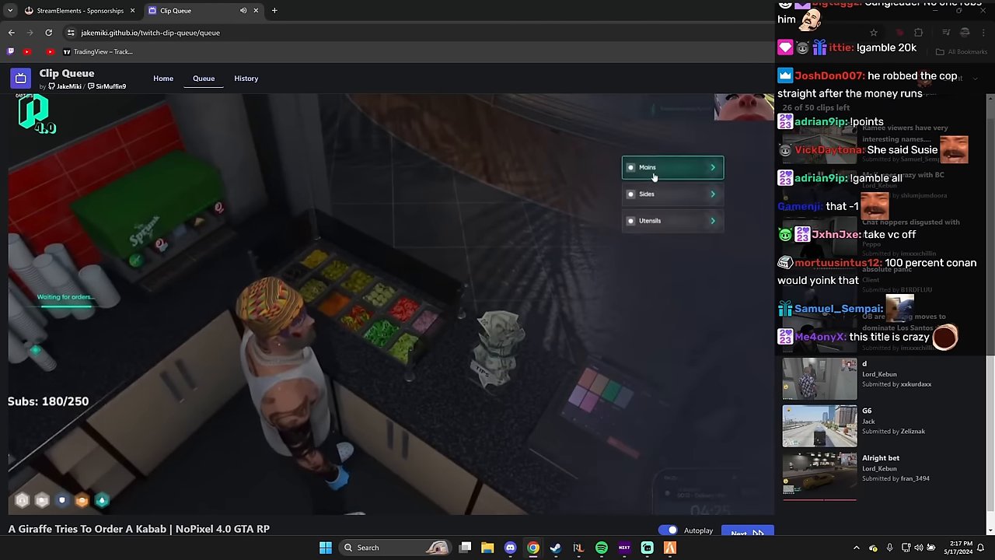
click(672, 166)
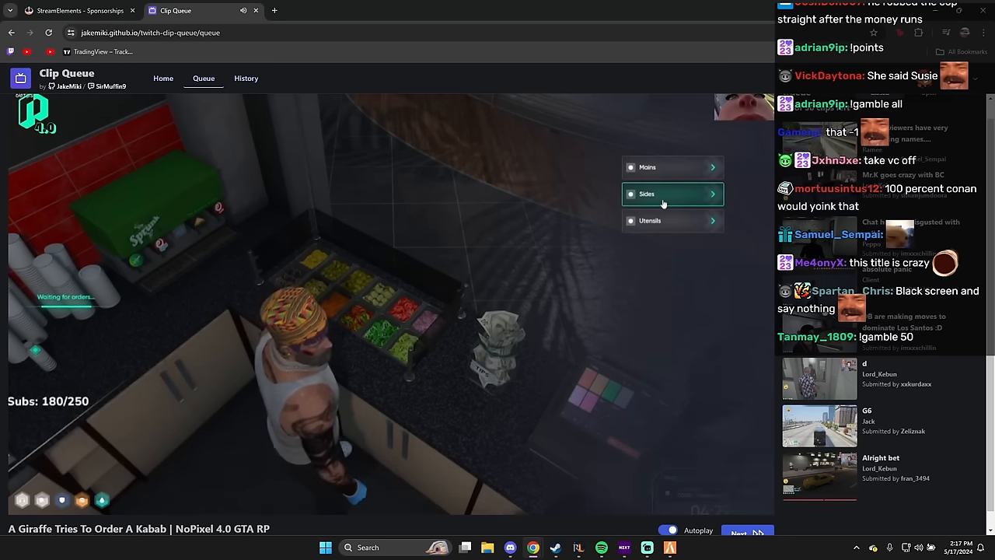
click(647, 193)
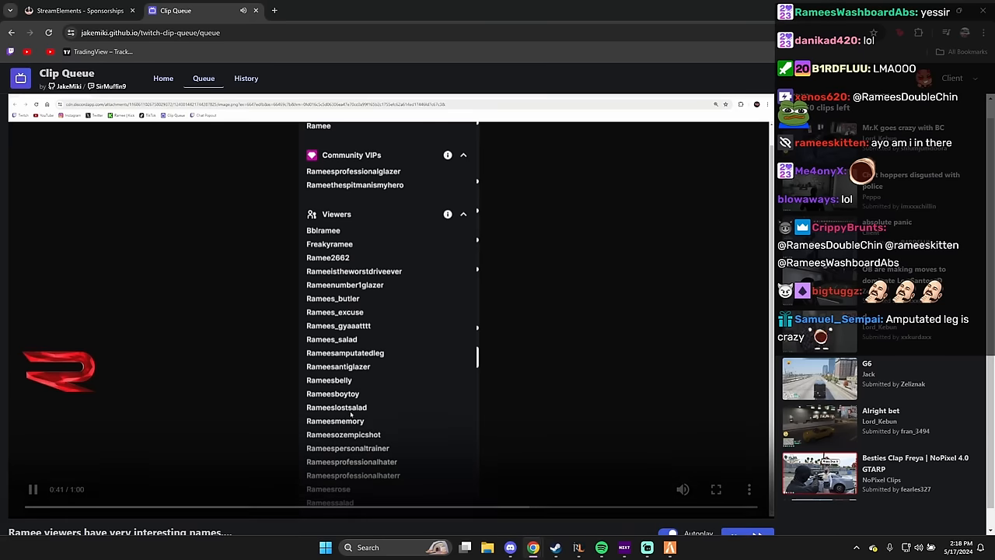
Pause and resume the Ramee viewers' names clip before 'absolute panic' starts
click(33, 488)
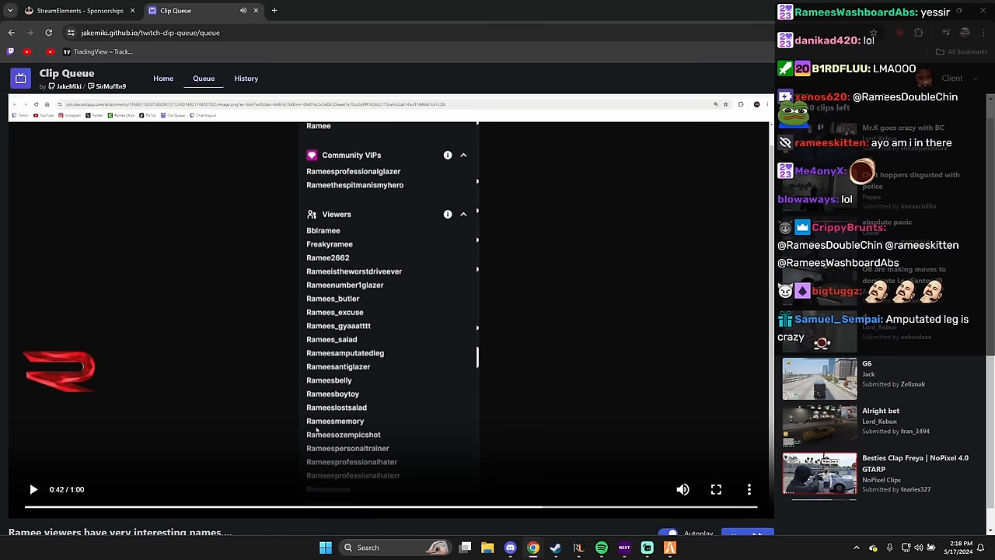
click(33, 488)
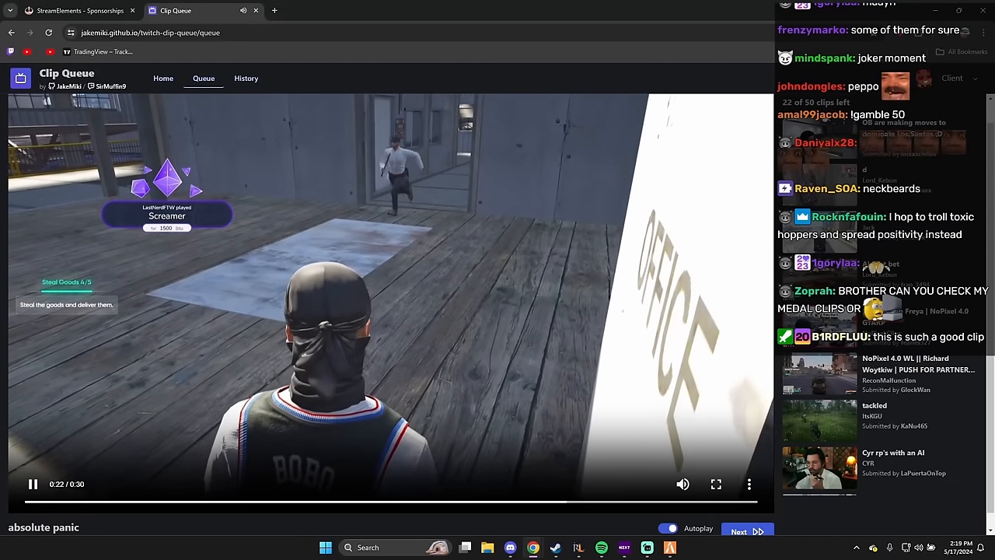
Move on from 'absolute panic' to the 'Alright bet' night driving clip
click(736, 531)
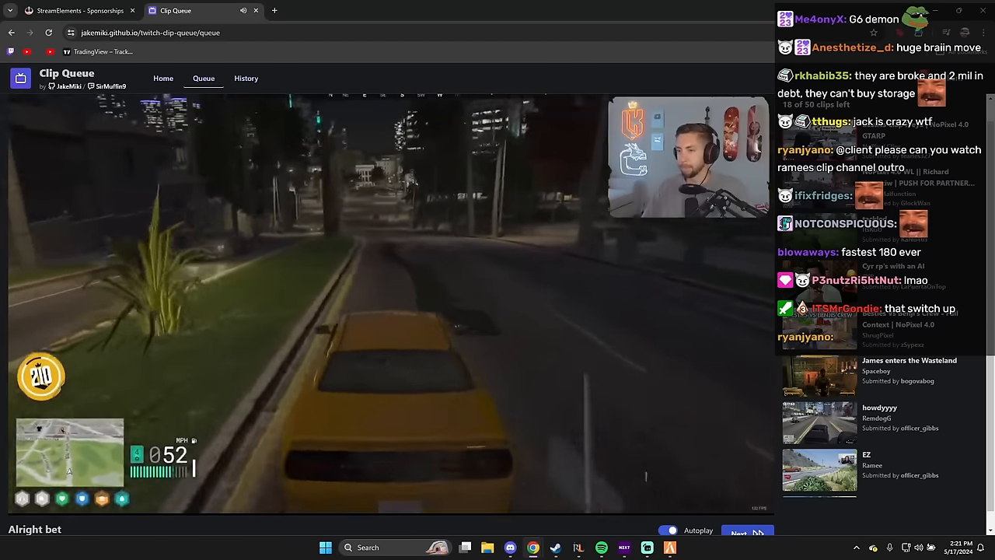
Get through 'Besties Clap Freya' and advance to the NoPixel 4.0 WL Richard Woytkiw clip
click(739, 532)
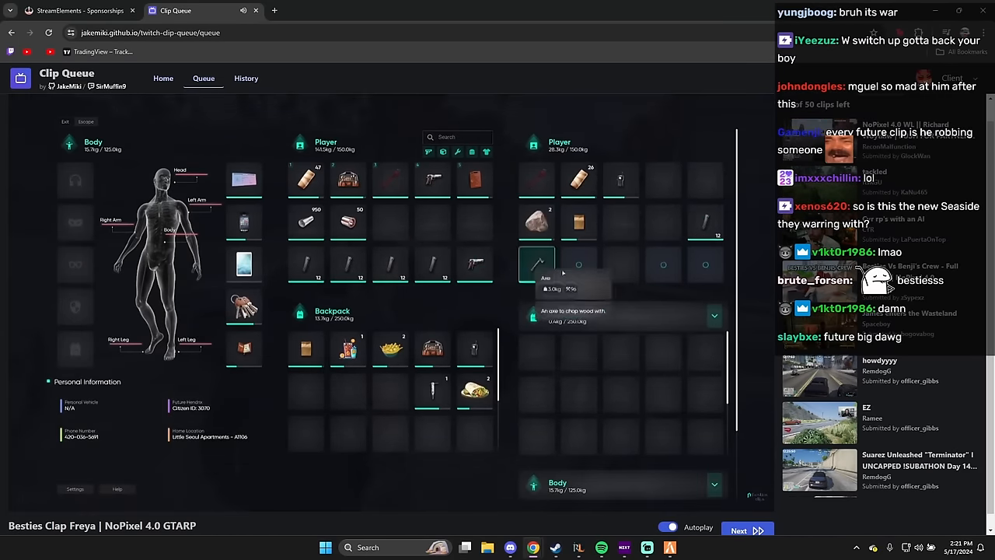
click(388, 295)
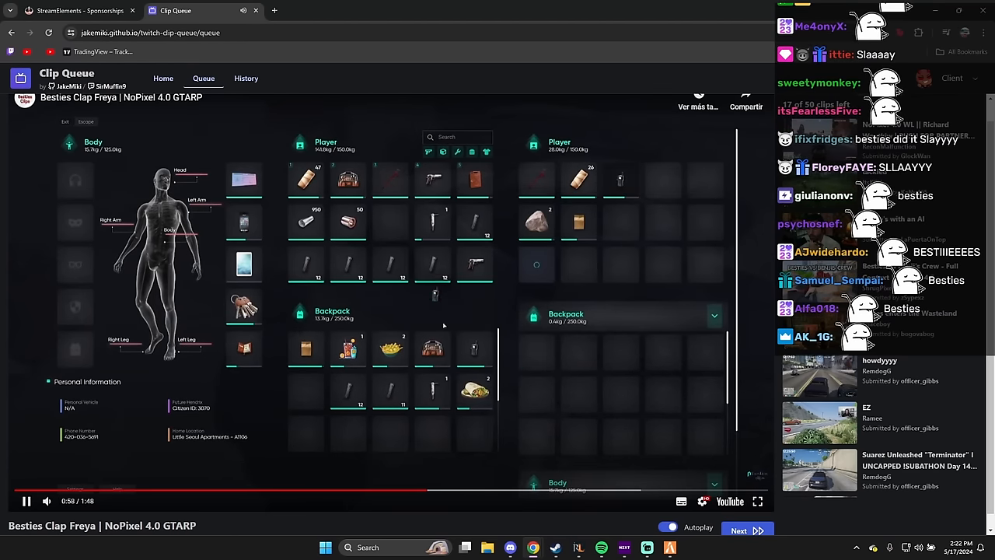
mouse_move(578, 220)
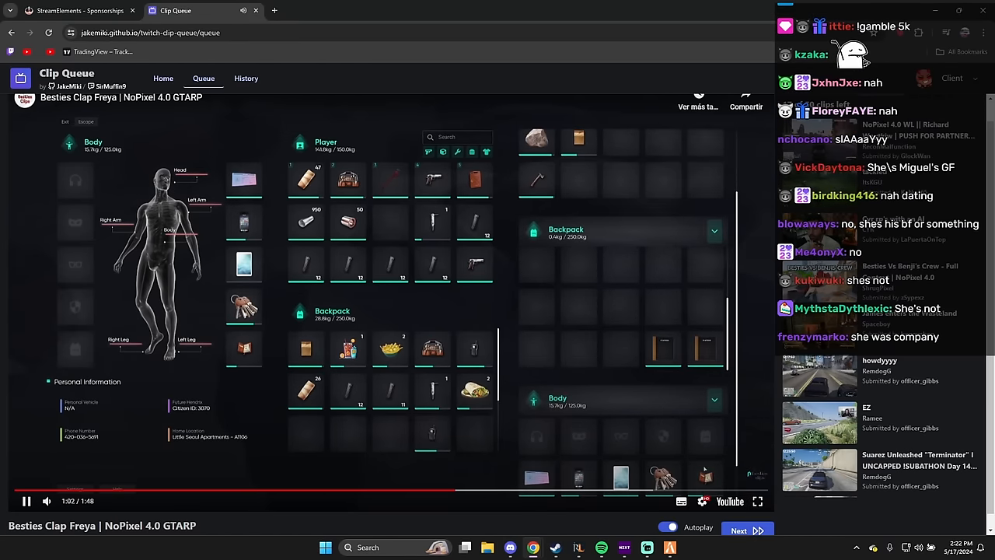
click(736, 530)
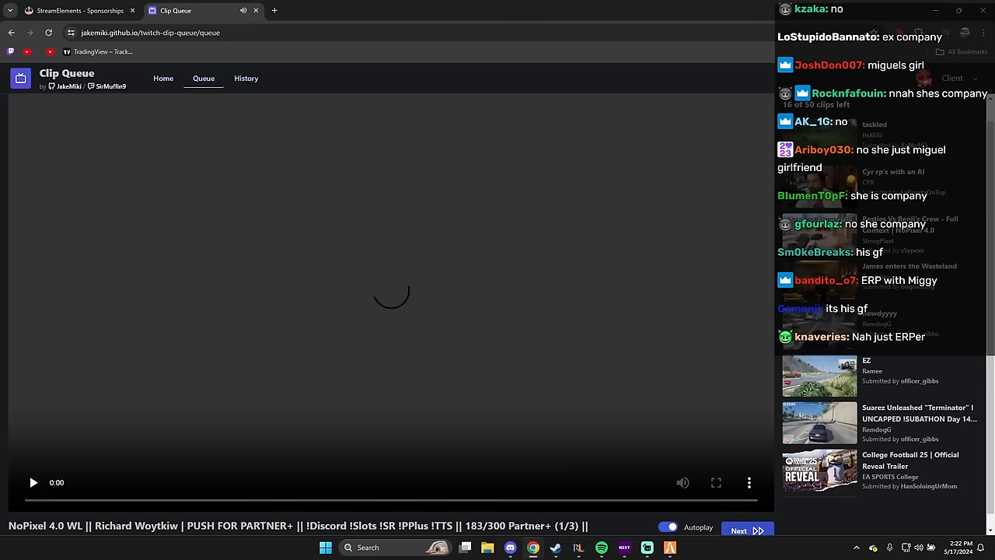
click(33, 482)
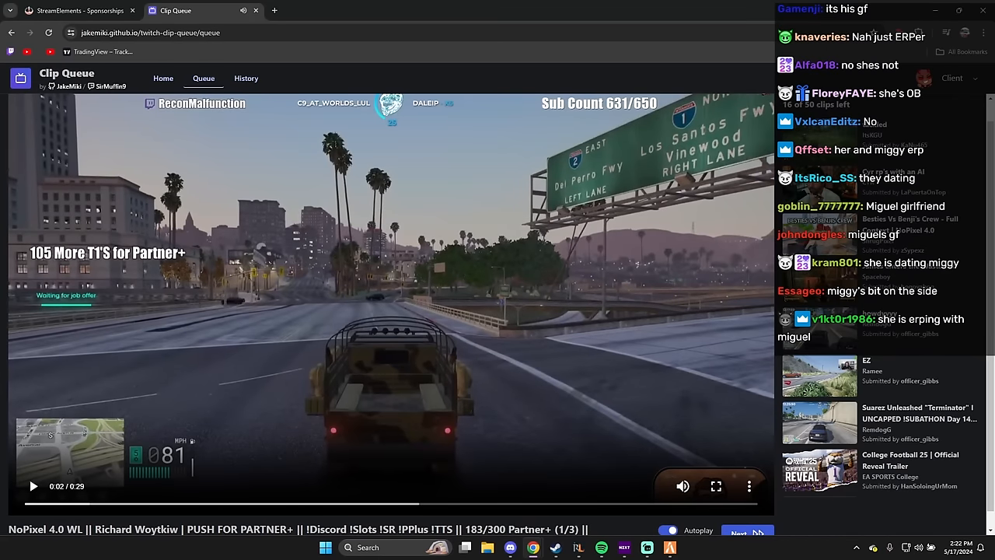
scroll(down, 3)
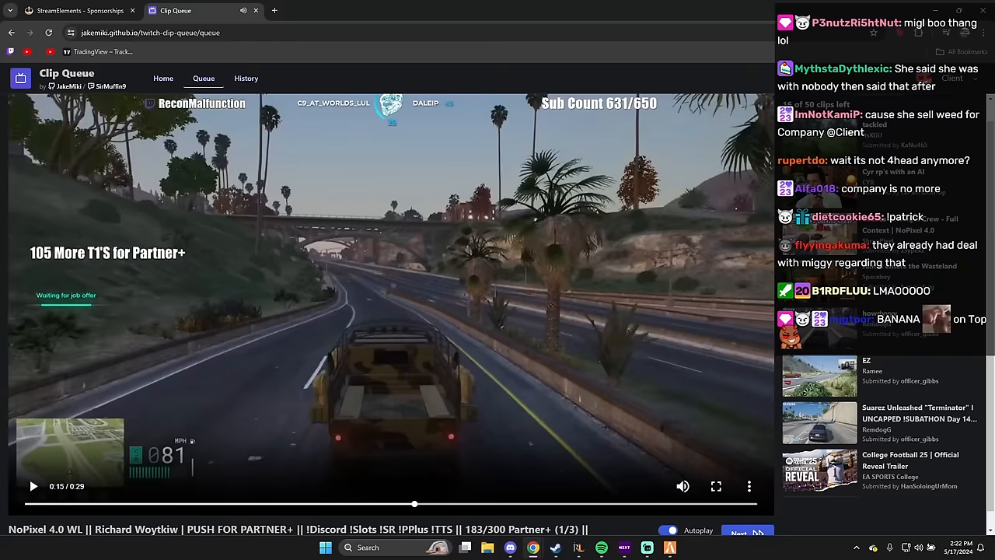
click(32, 485)
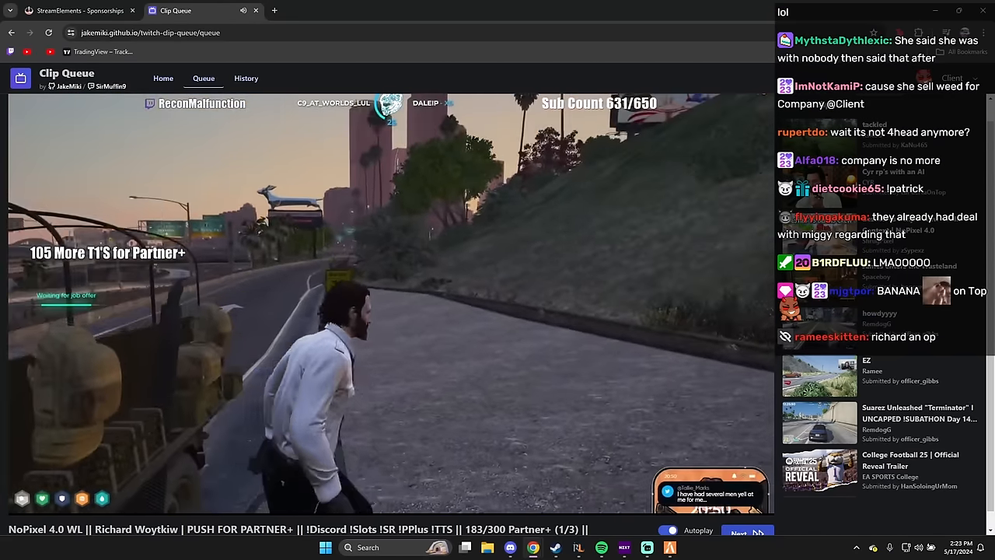
click(736, 533)
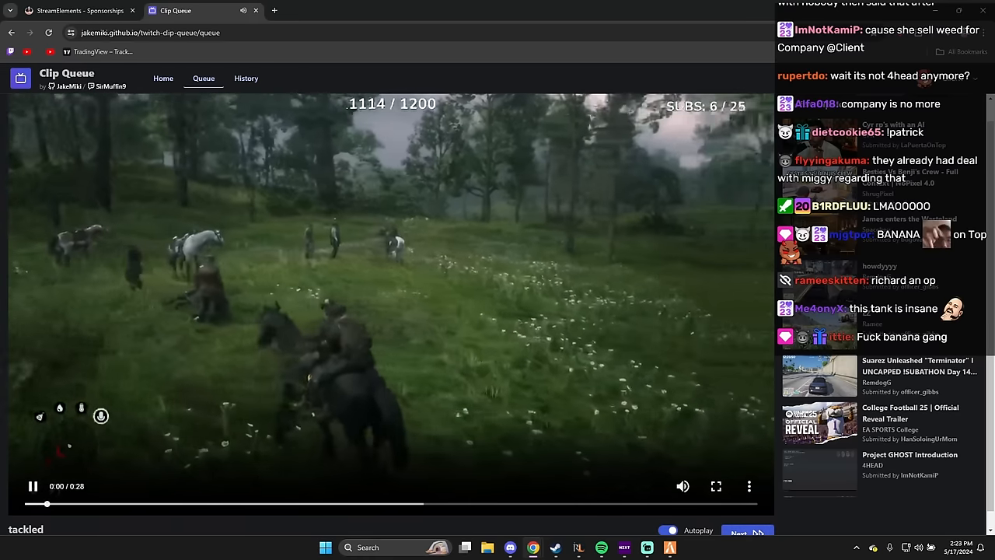
click(34, 485)
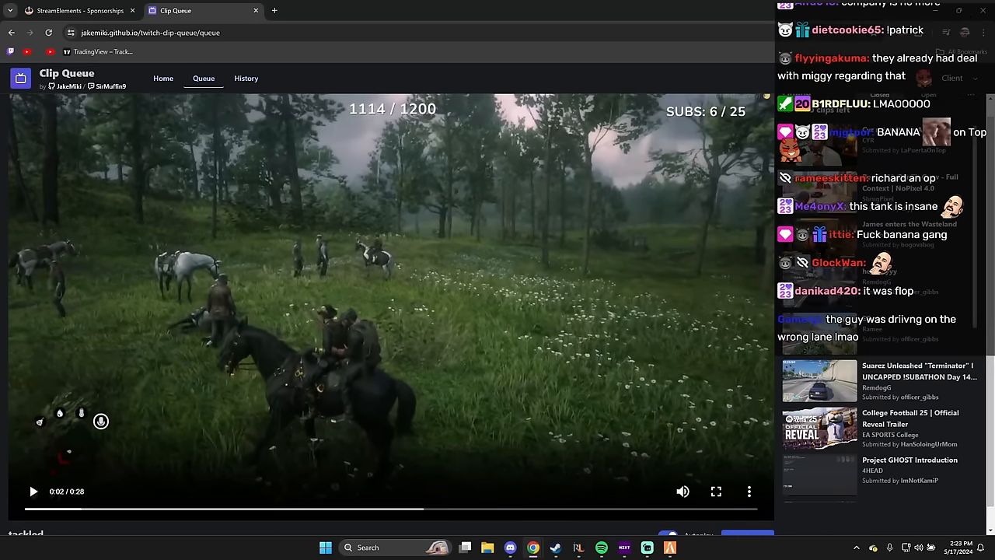
click(33, 491)
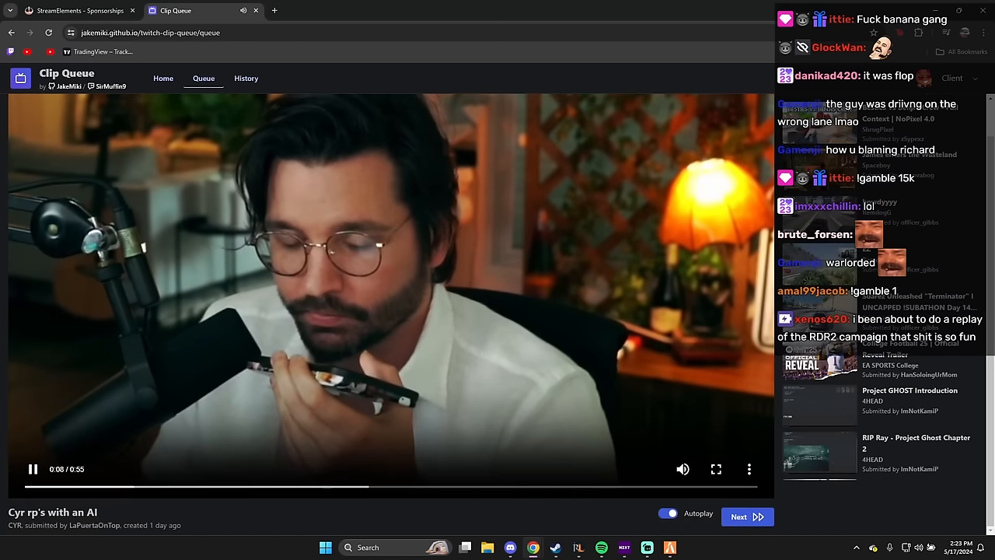
click(33, 469)
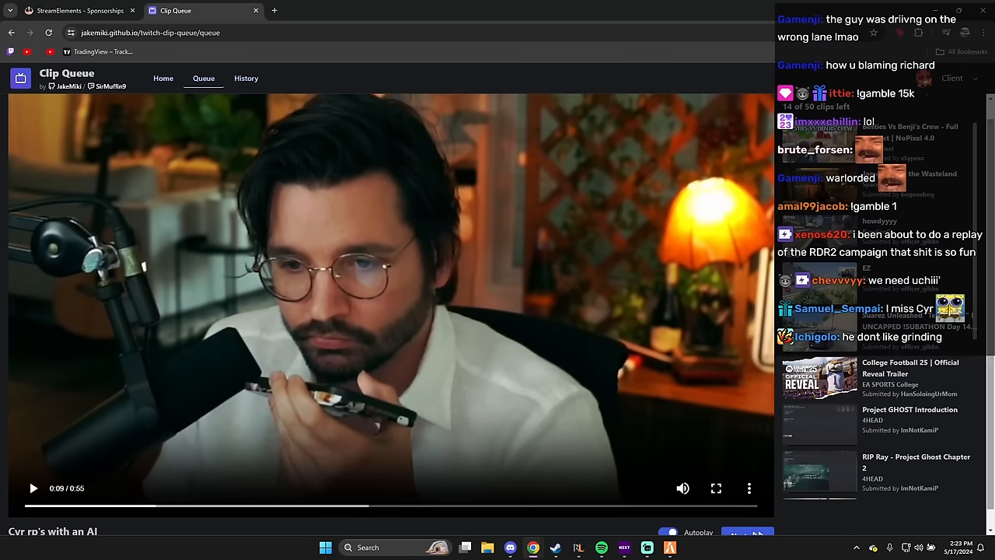
click(33, 488)
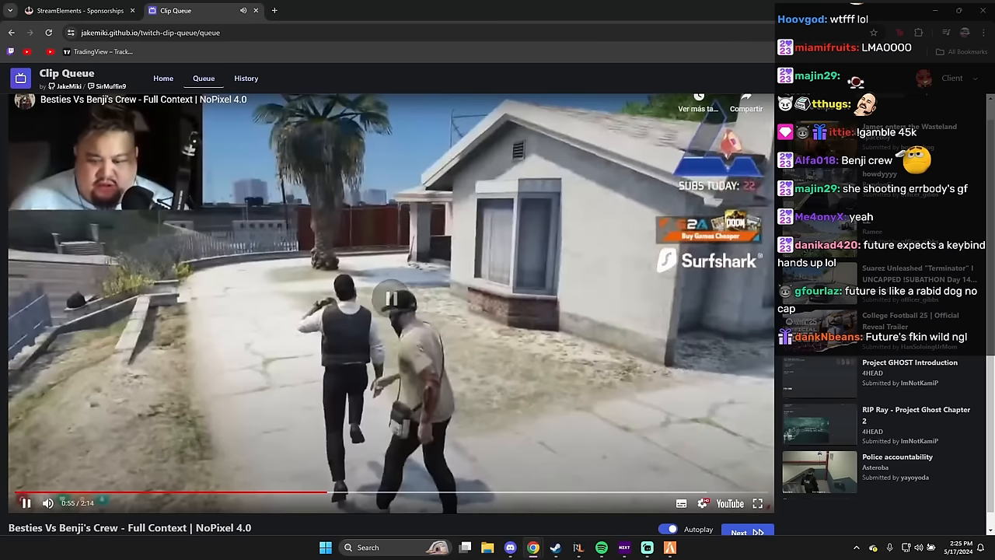
Play 'Besties Vs Benji's Crew - Full Context' to 2:11 of 2:14 and pause it
click(25, 504)
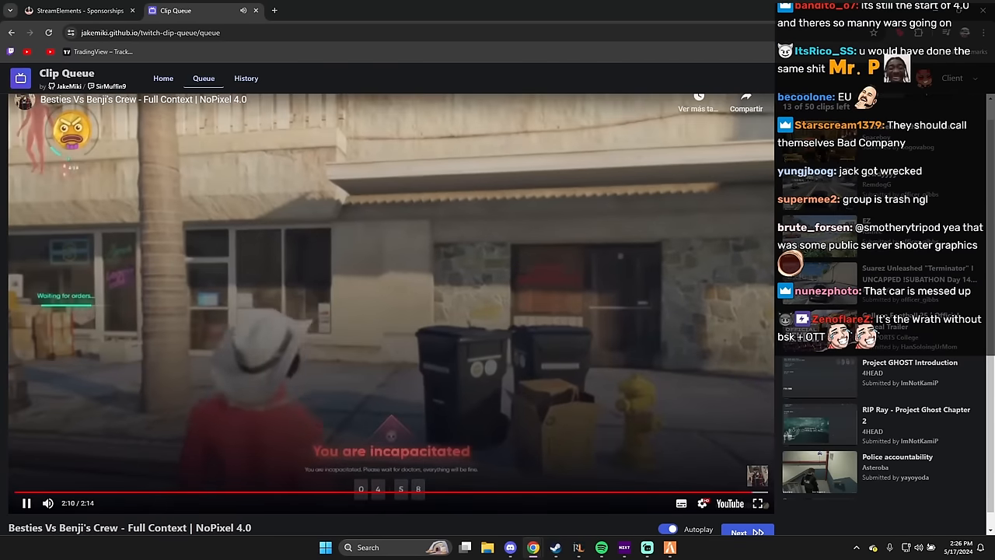
click(25, 503)
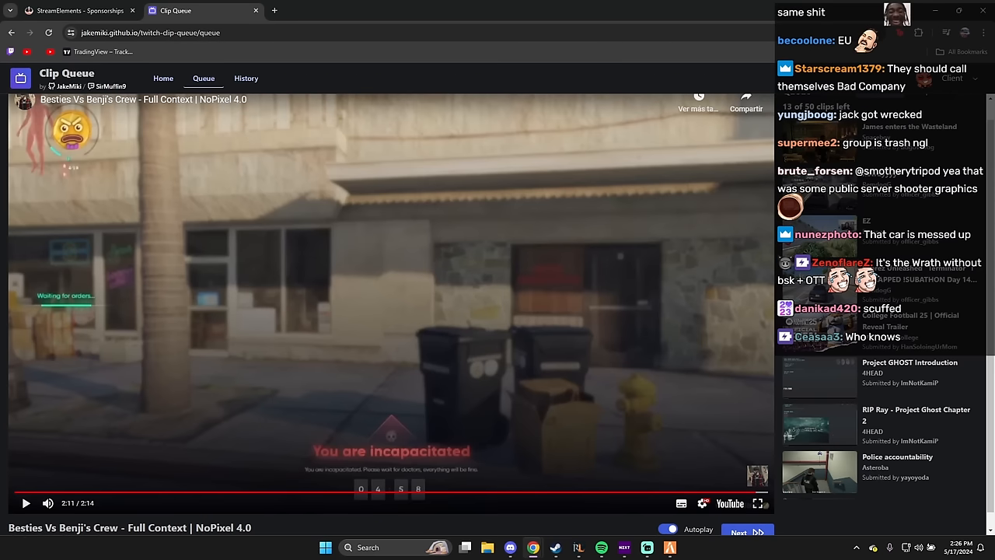
scroll(down, 3)
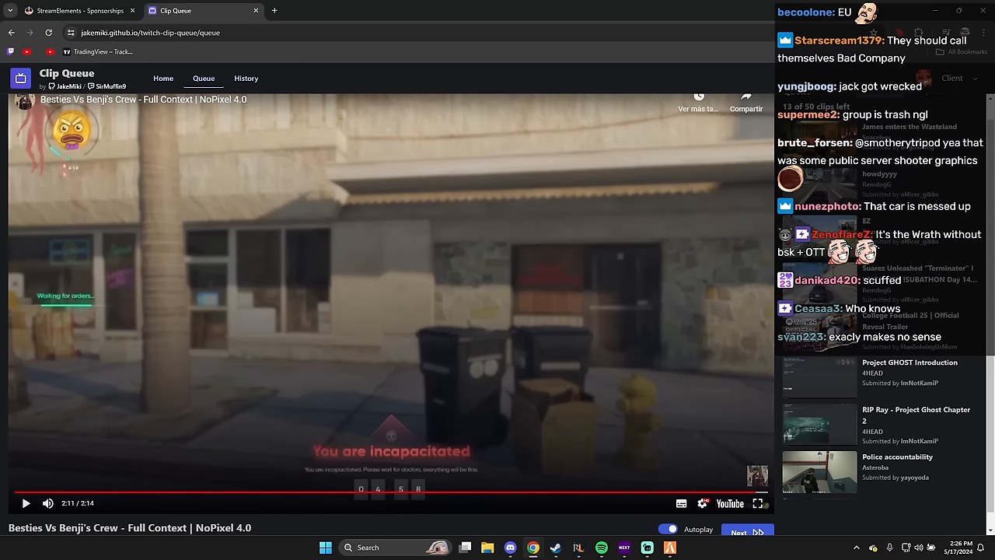
scroll(down, 3)
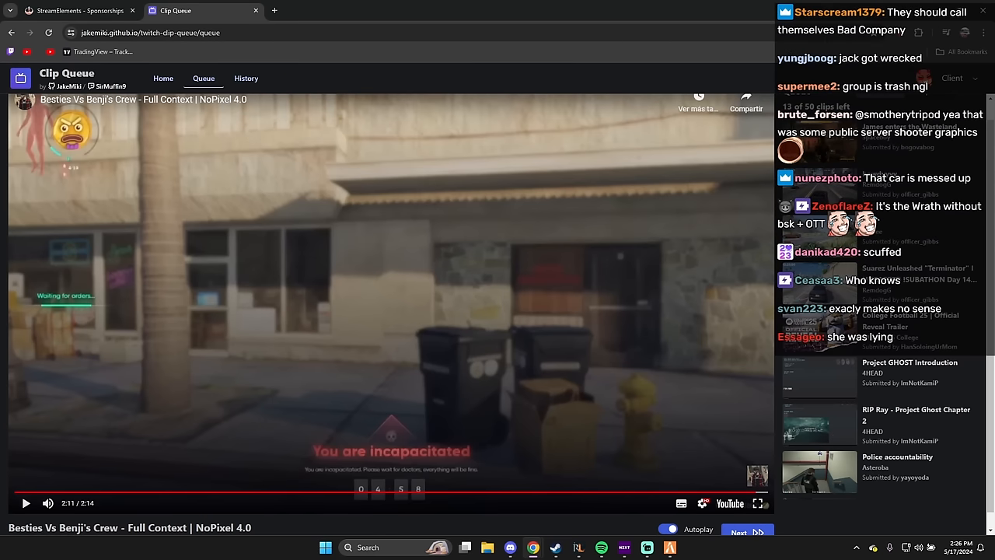
Skip to 'James enters the Wasteland', pause and resume it a few times, then advance to 'howdyyyy'
click(737, 532)
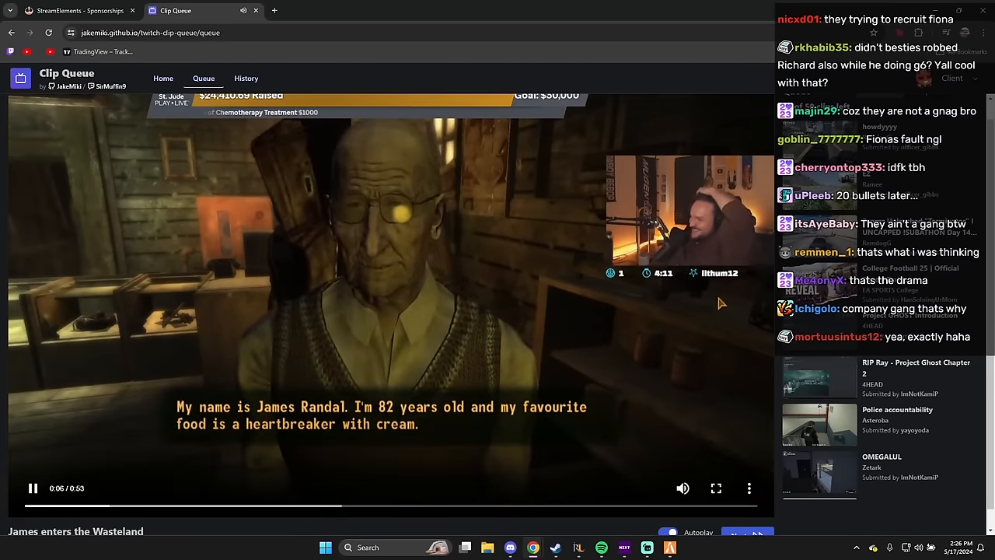
click(33, 488)
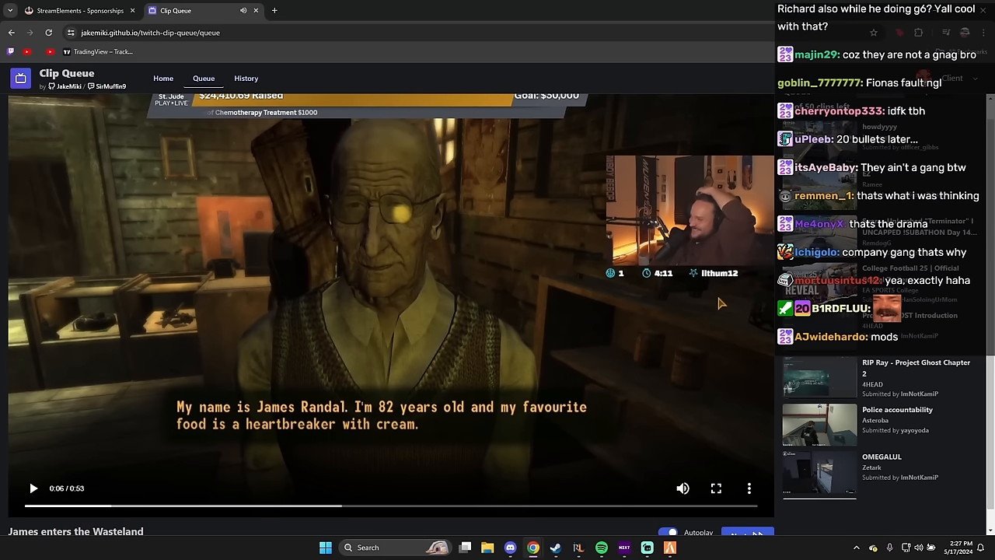
click(33, 488)
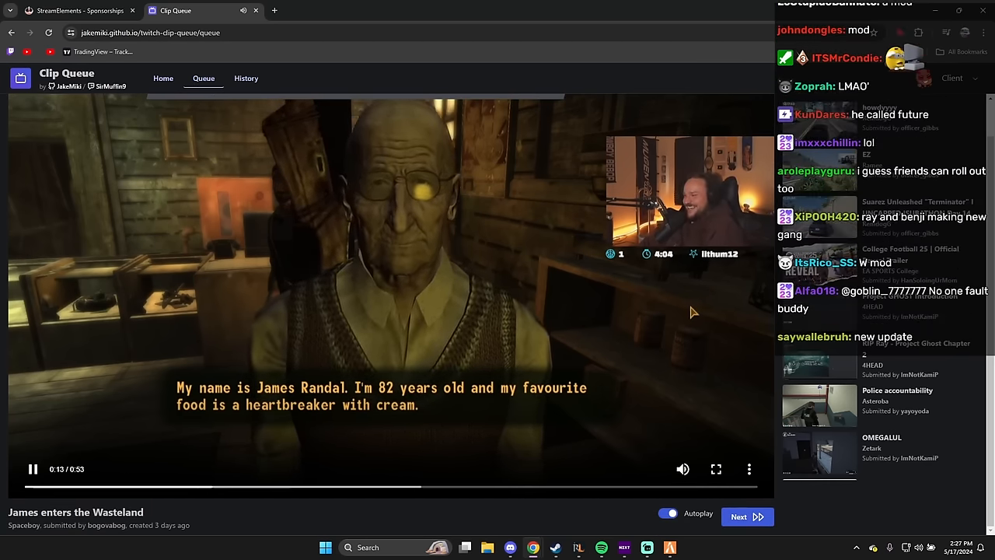
click(33, 470)
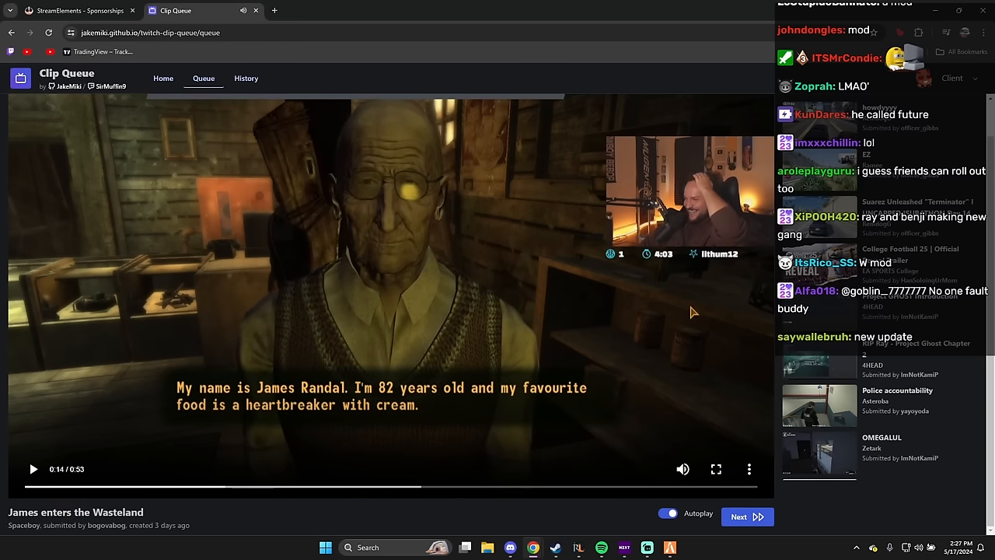
click(33, 469)
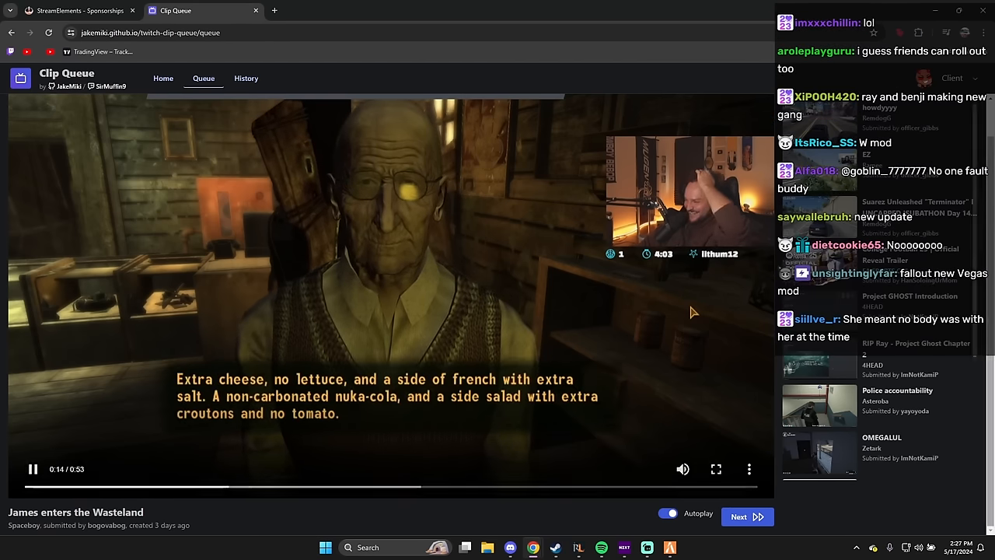
click(32, 469)
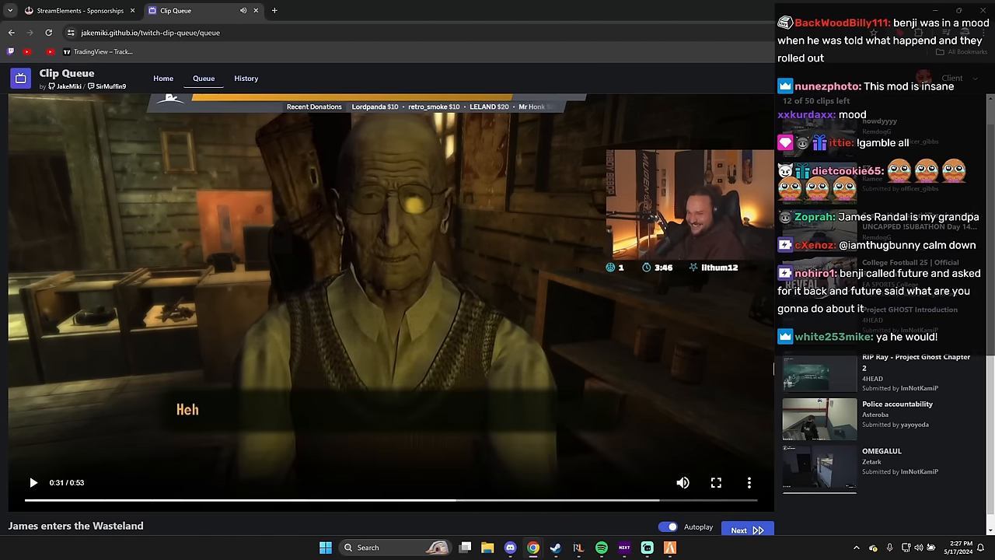
click(33, 482)
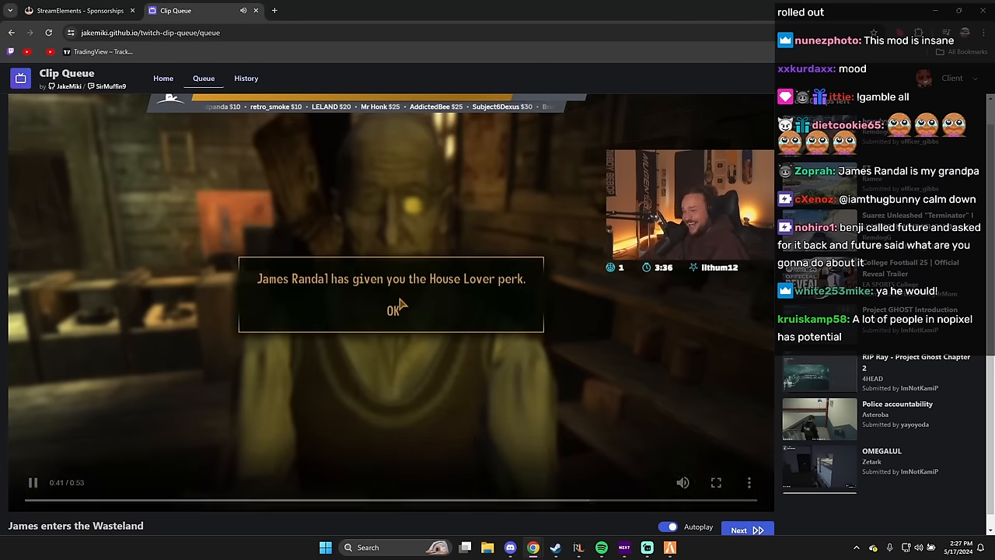
click(745, 528)
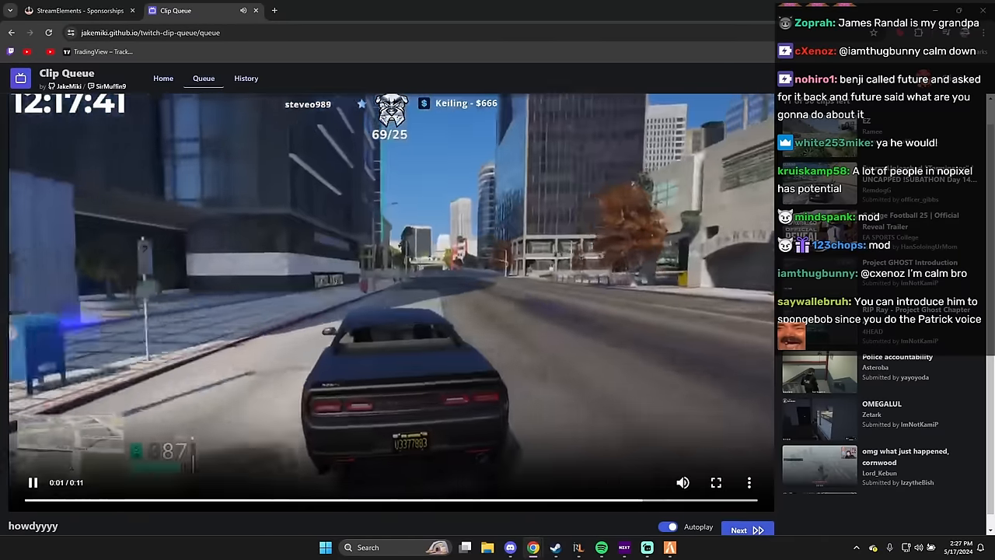
Skip 'howdyyyy' and the Suarez Unleashed clip to reach the College Football 25 Reveal Trailer
click(737, 529)
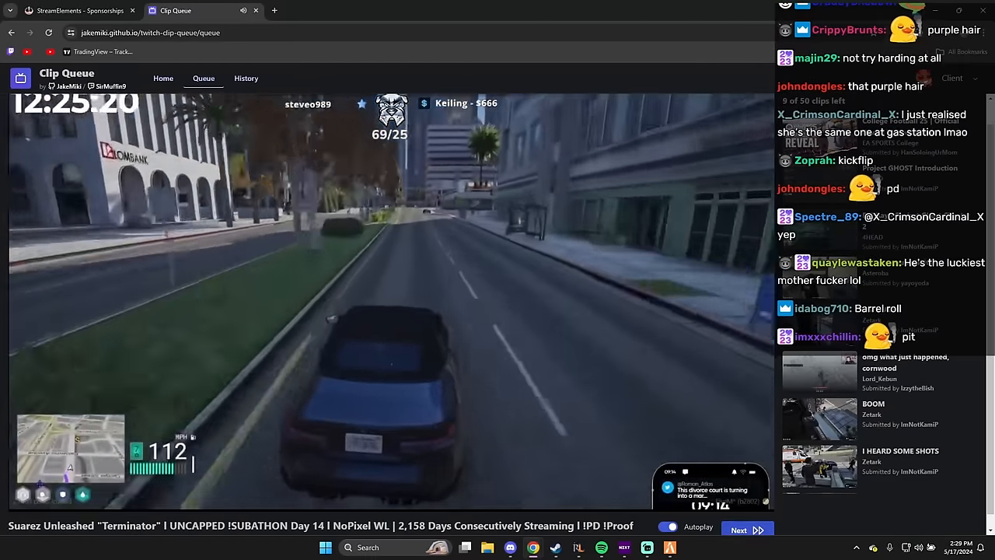
click(738, 529)
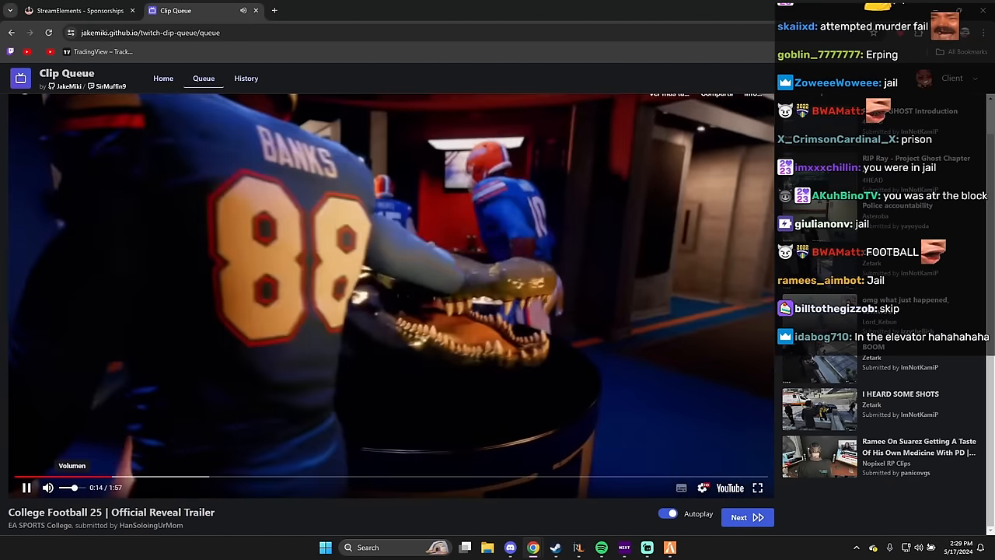
Skip the College Football 25 trailer and advance to the Police accountability clip
click(746, 516)
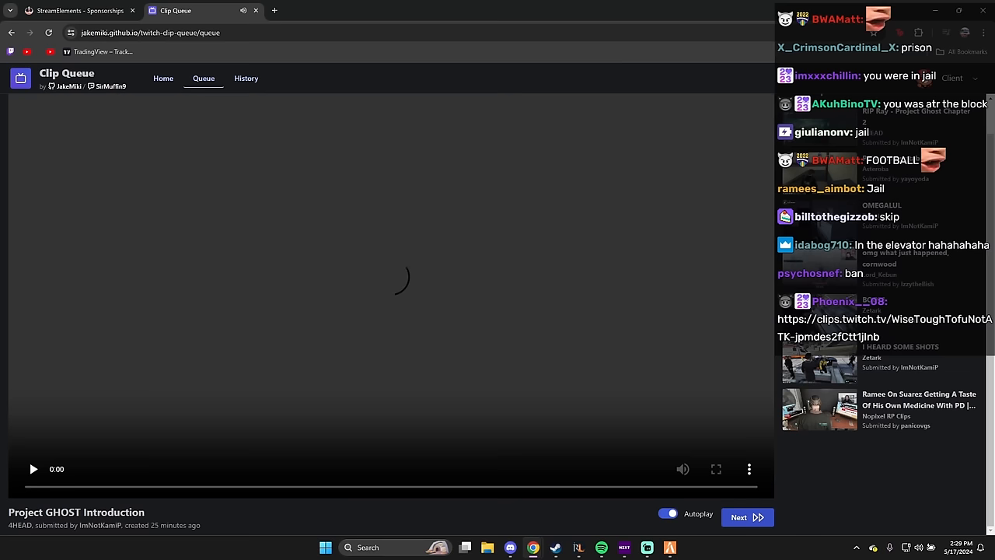
click(33, 469)
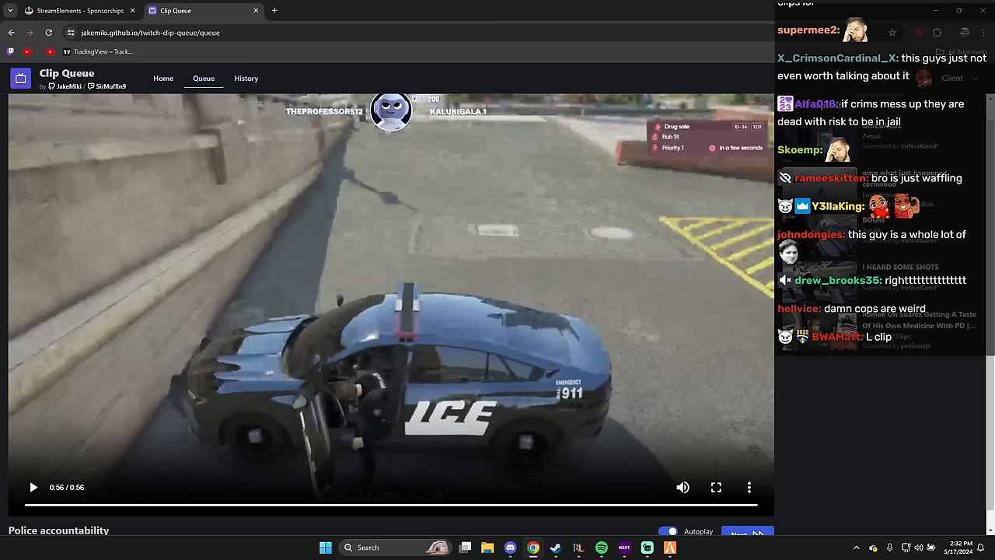
Scroll down the queue while I HEARD SOME SHOTS loads and plays
scroll(down, 3)
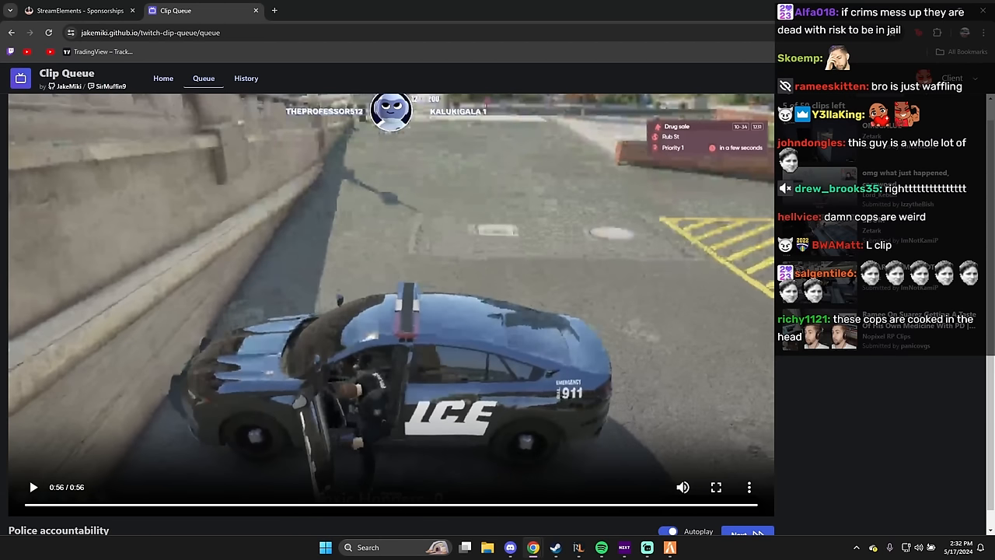
scroll(down, 3)
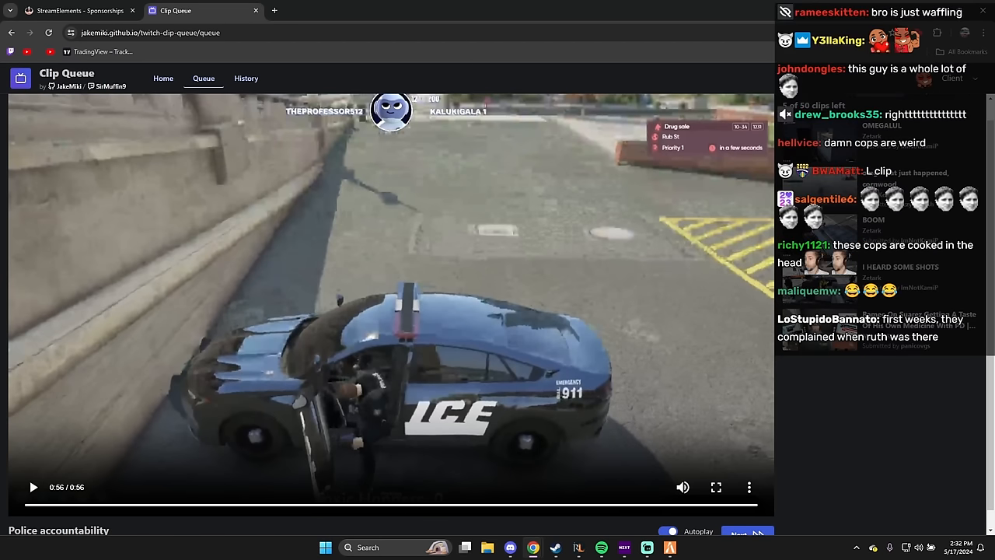
scroll(down, 3)
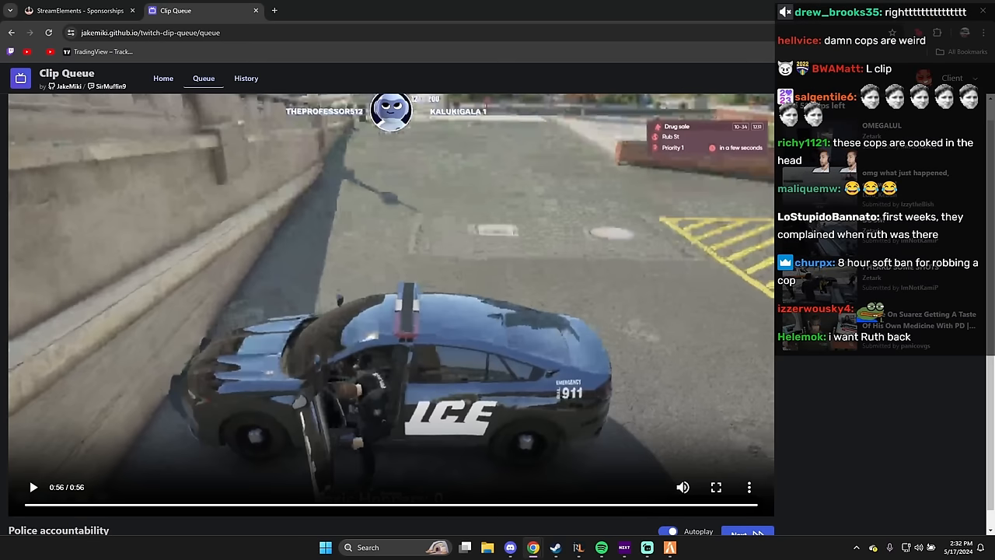
scroll(down, 3)
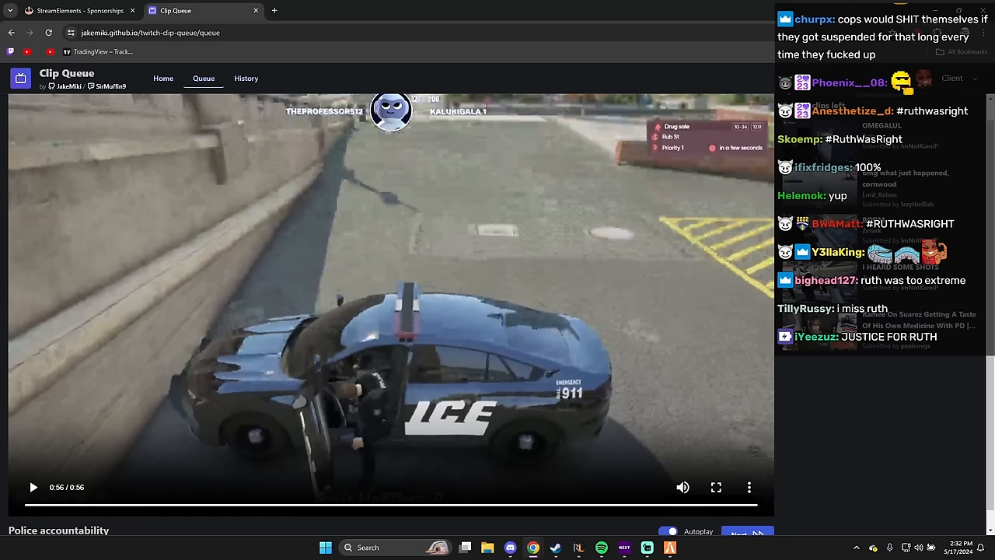
scroll(down, 3)
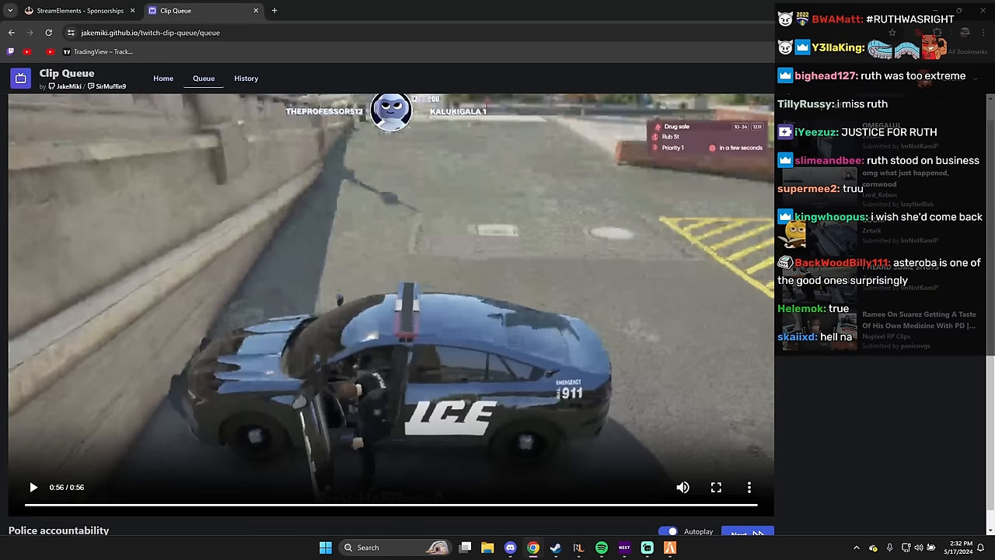
scroll(down, 3)
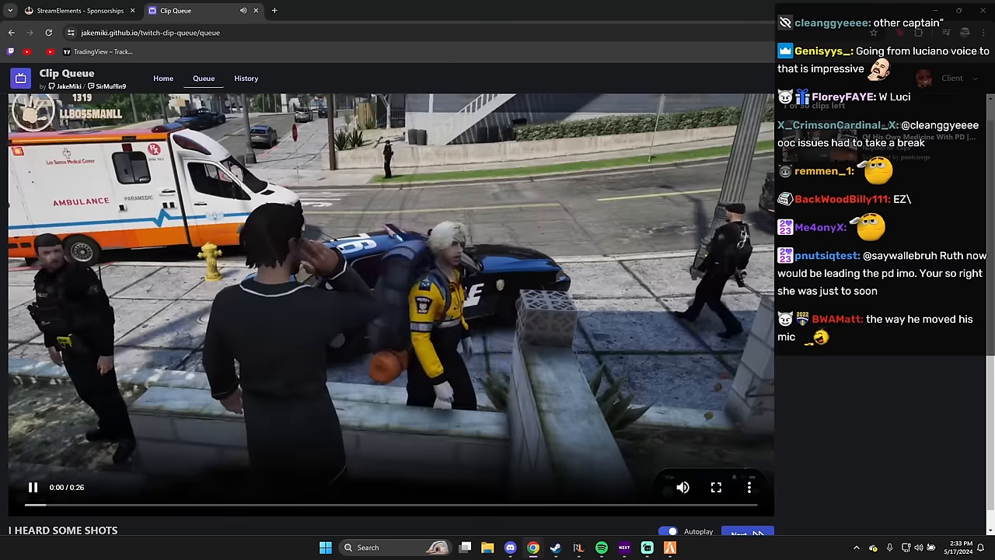
Skip from I HEARD SOME SHOTS to the Ramee On Suarez PD clip
click(736, 532)
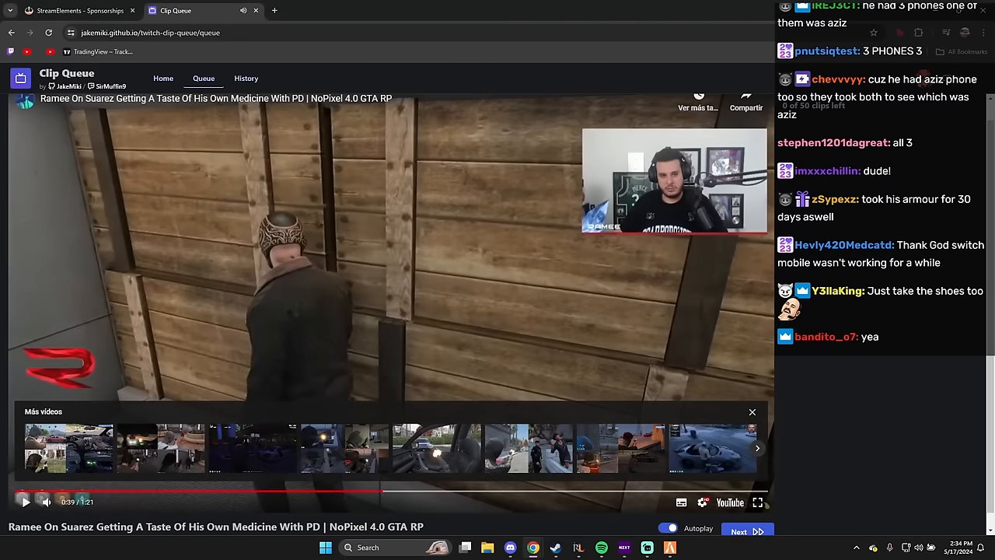
Resume the Ramee On Suarez clip, then pause it at 0:50 of 1:21
click(752, 411)
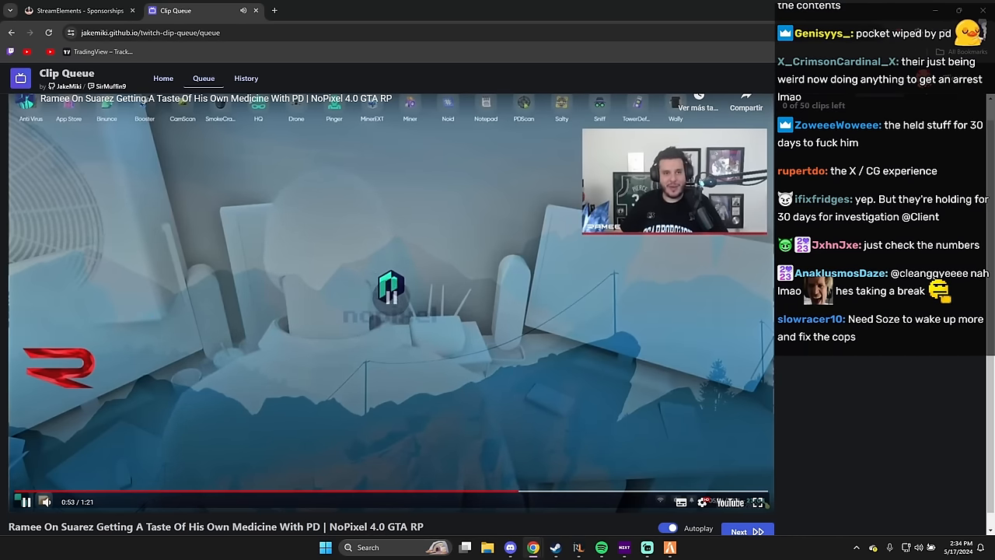
click(25, 501)
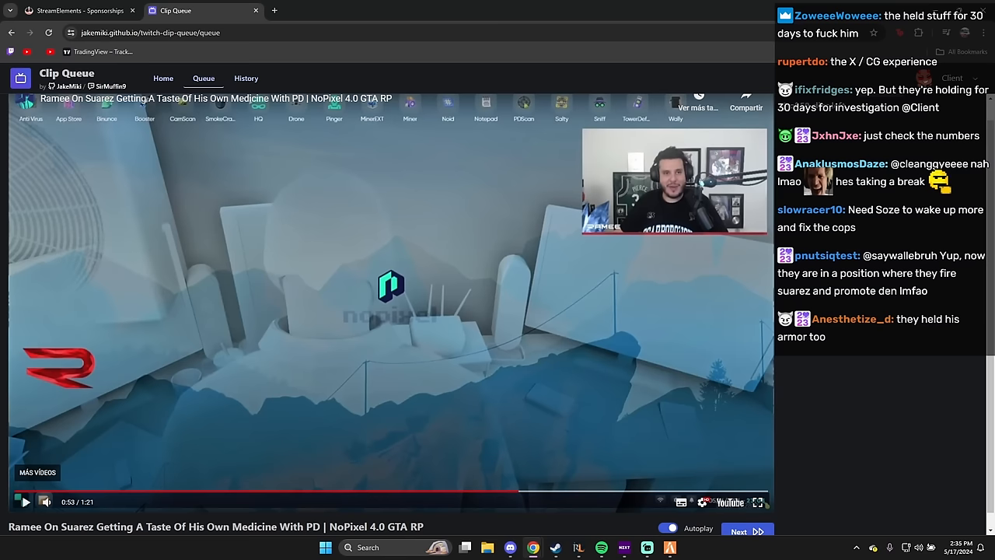
scroll(down, 3)
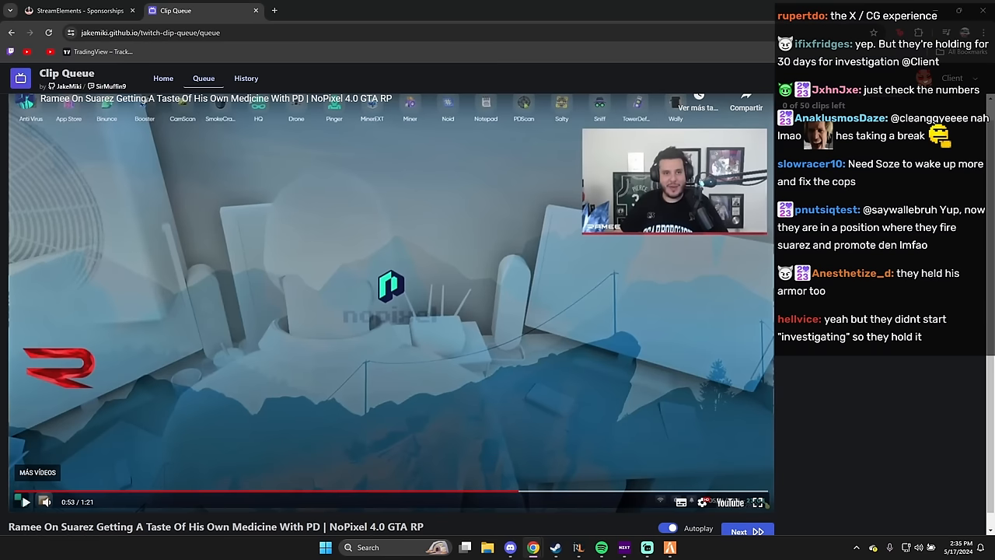